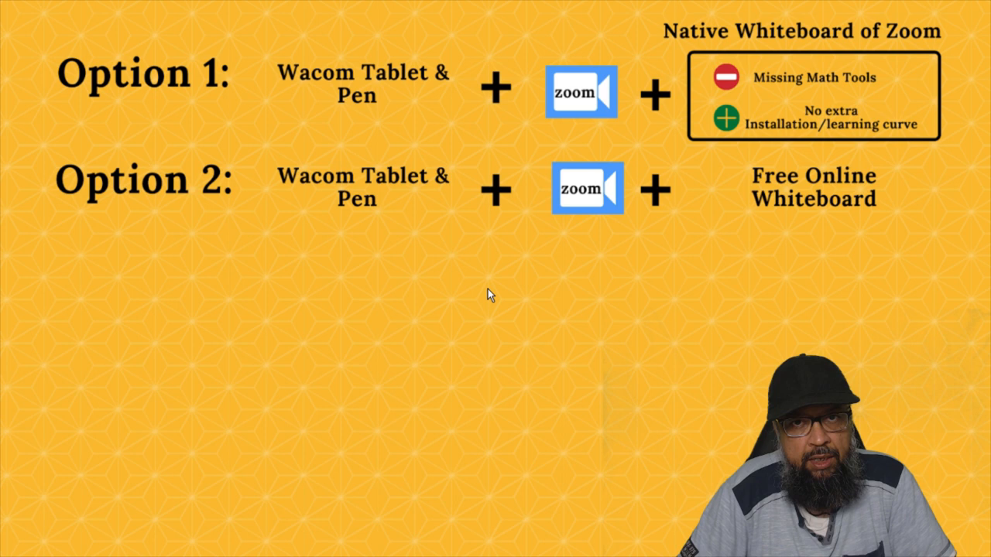
{"action": "mouse_move", "coordinate": [481, 281]}
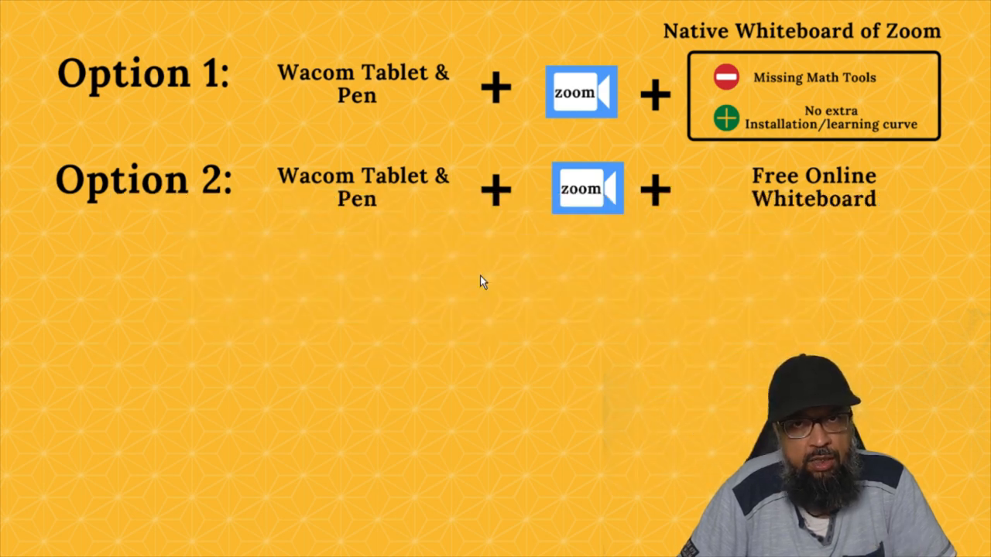
{"action": "mouse_move", "coordinate": [434, 270]}
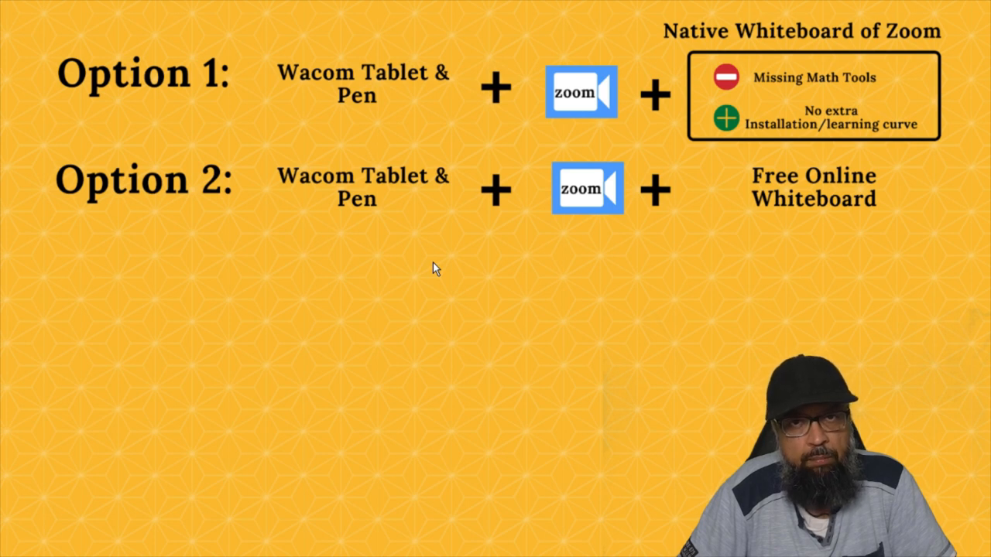
{"action": "mouse_move", "coordinate": [319, 246]}
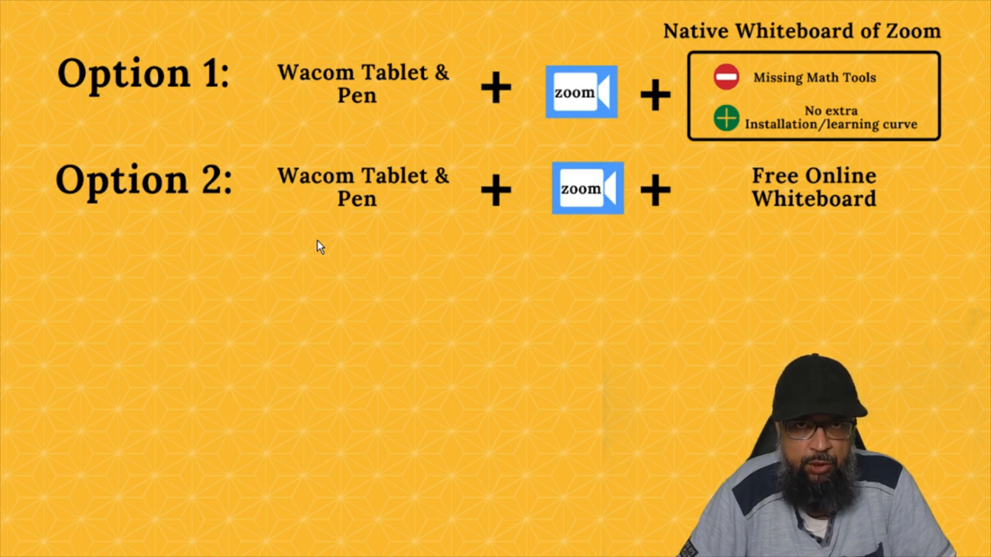
{"action": "mouse_move", "coordinate": [311, 220]}
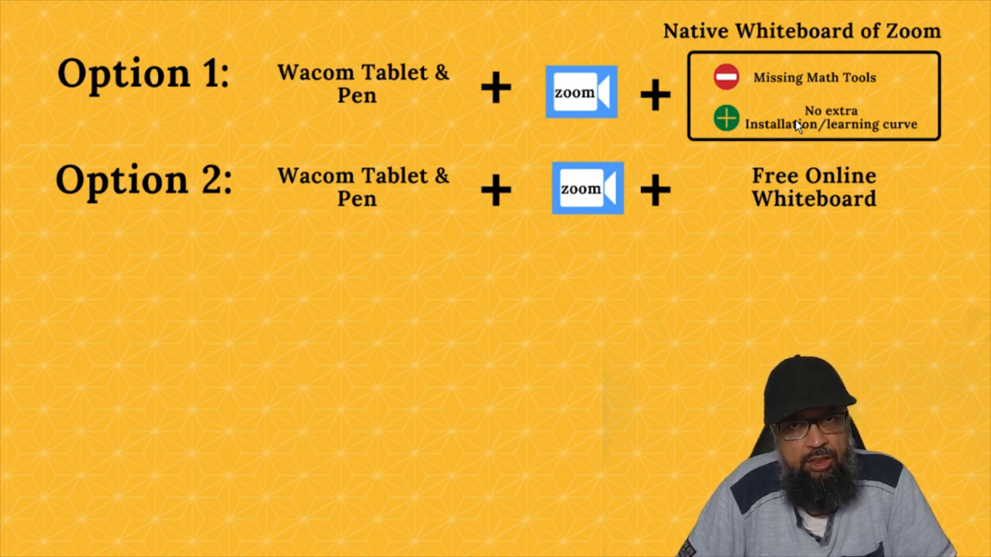
{"action": "mouse_move", "coordinate": [868, 186]}
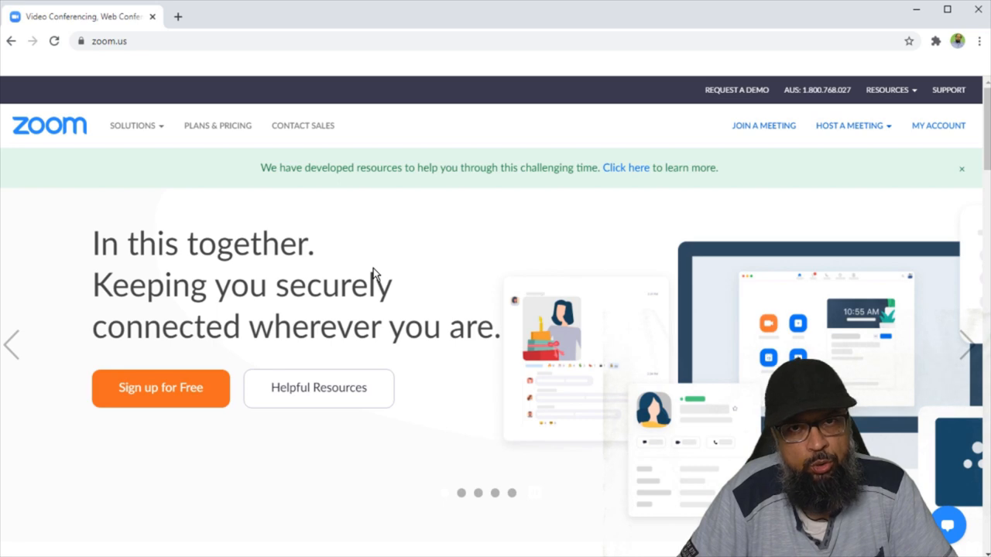
{"action": "mouse_move", "coordinate": [120, 189]}
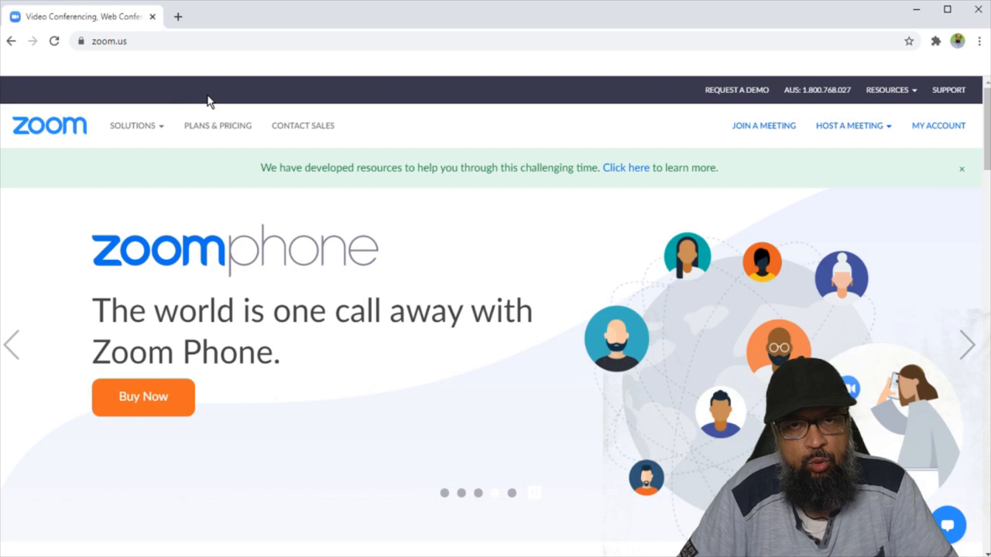
{"action": "mouse_move", "coordinate": [242, 107]}
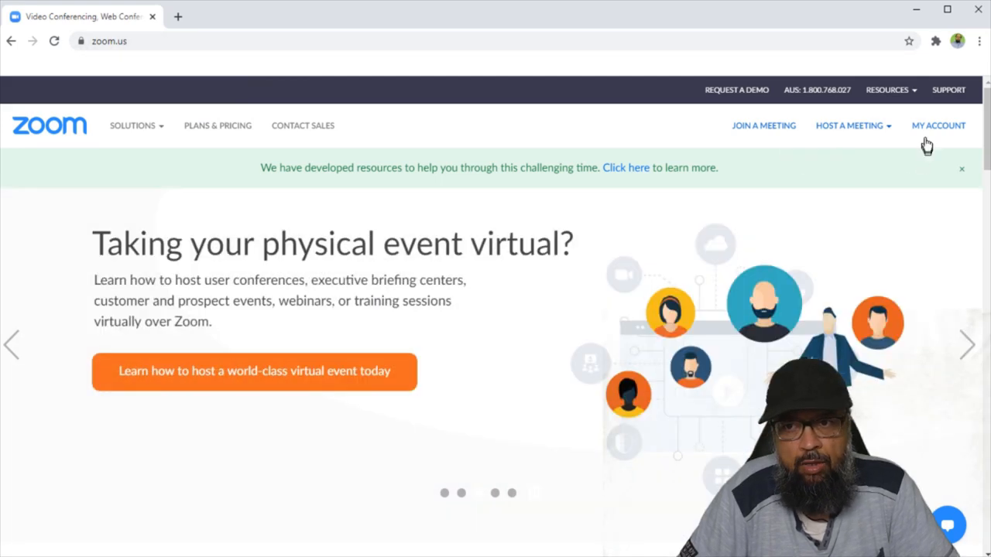
Step: Go to MY ACCOUNT from the zoom.us homepage
{"action": "left_click", "coordinate": [938, 126]}
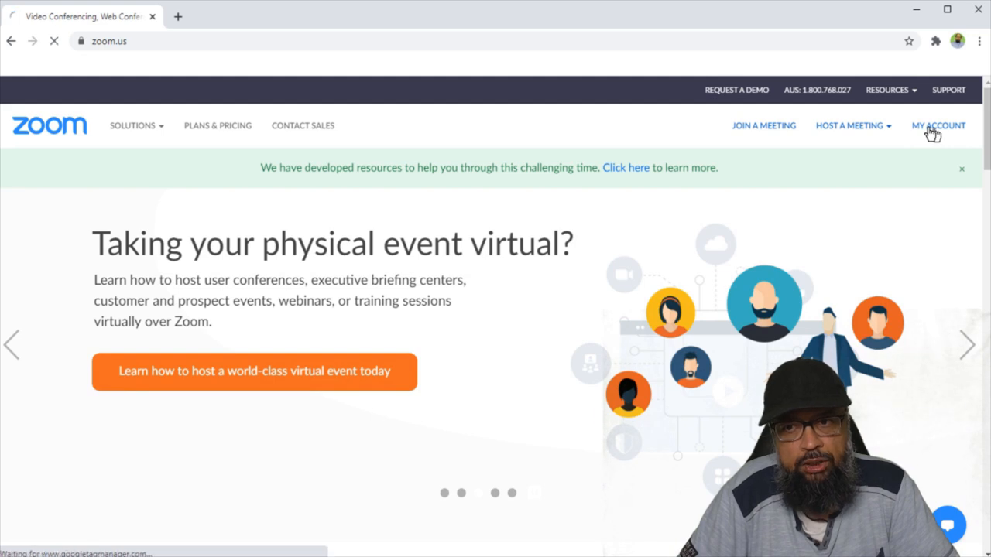
Step: Show the In Meeting (Basic) settings and scroll to the Screen sharing section
{"action": "left_click", "coordinate": [938, 125]}
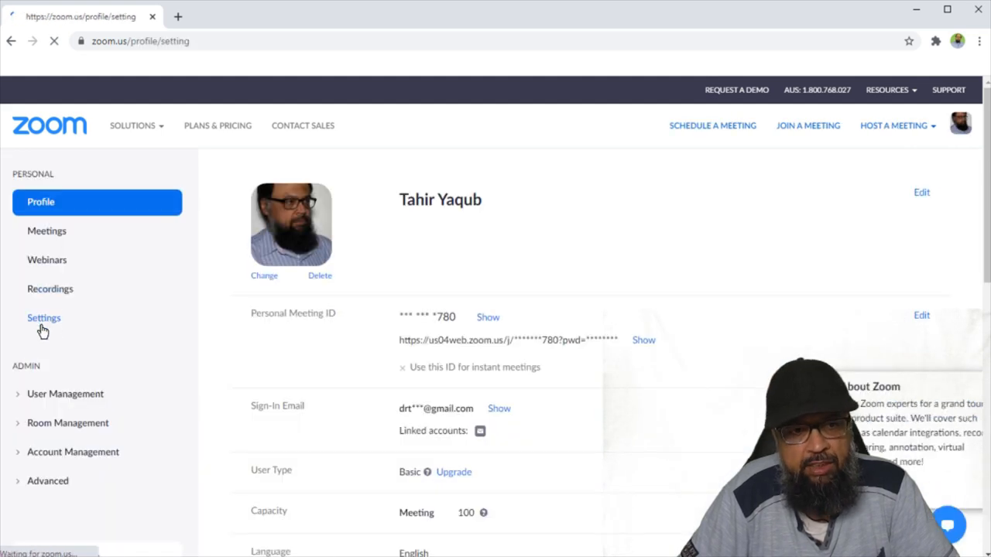
{"action": "left_click", "coordinate": [44, 317]}
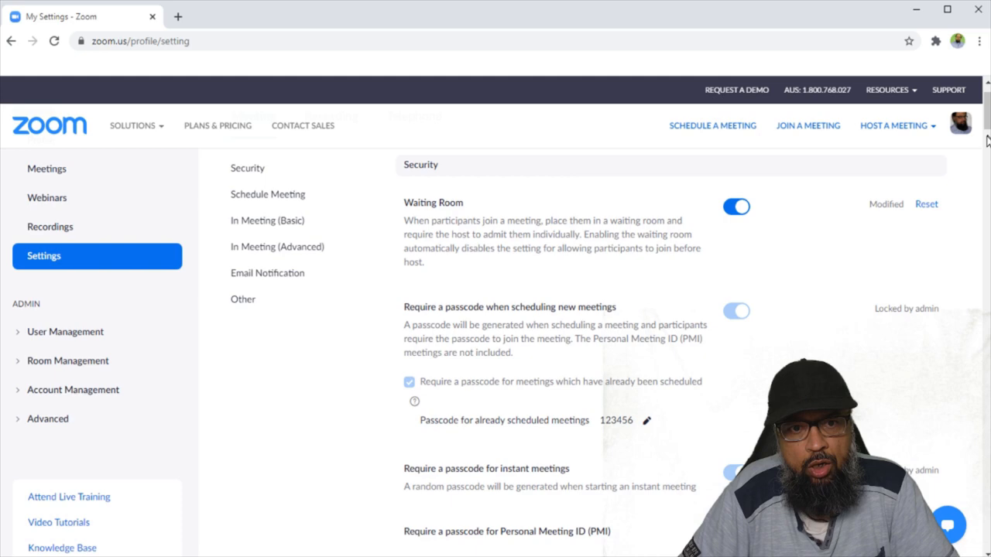
{"action": "mouse_move", "coordinate": [344, 234]}
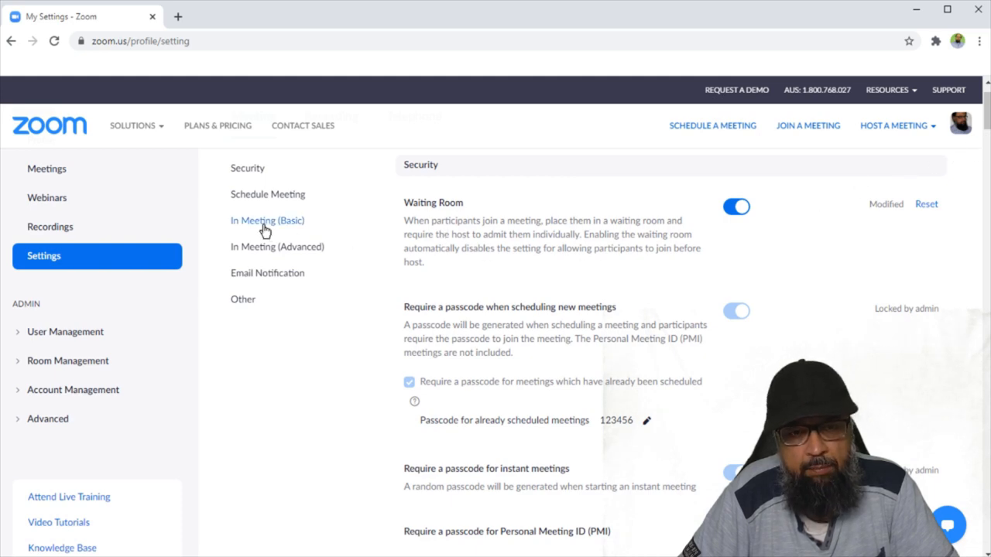
{"action": "scroll", "scroll_direction": "down", "scroll_amount": 3}
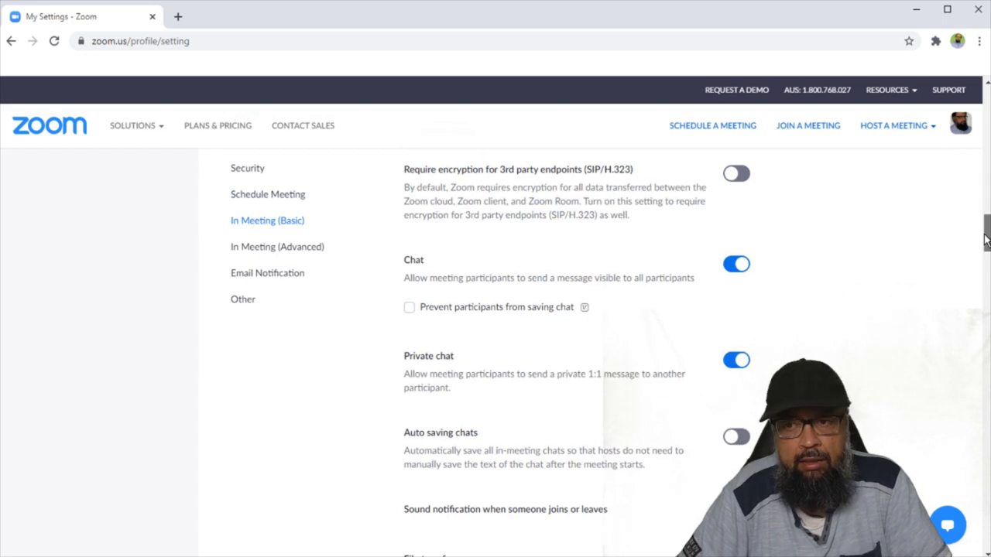
{"action": "scroll", "scroll_direction": "down", "scroll_amount": 3}
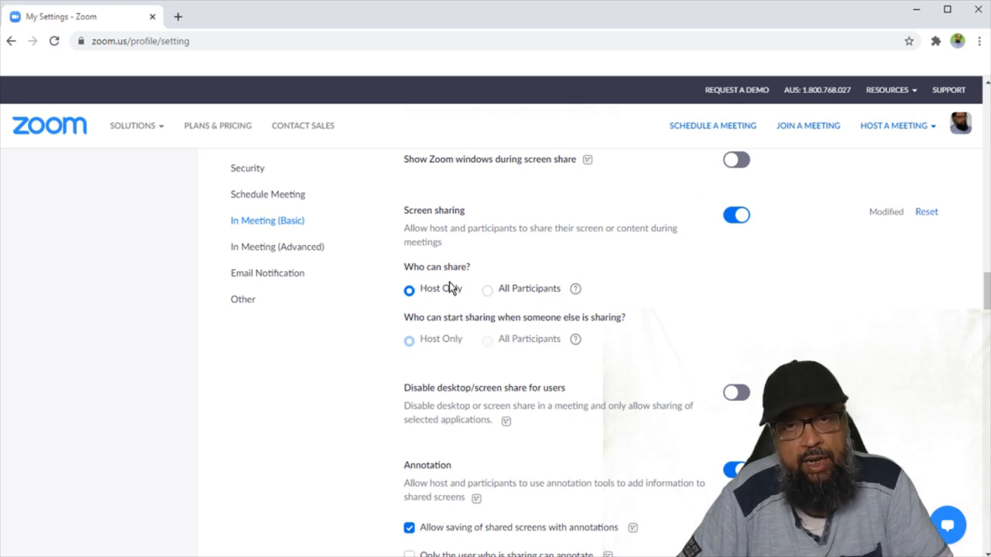
{"action": "mouse_move", "coordinate": [518, 303]}
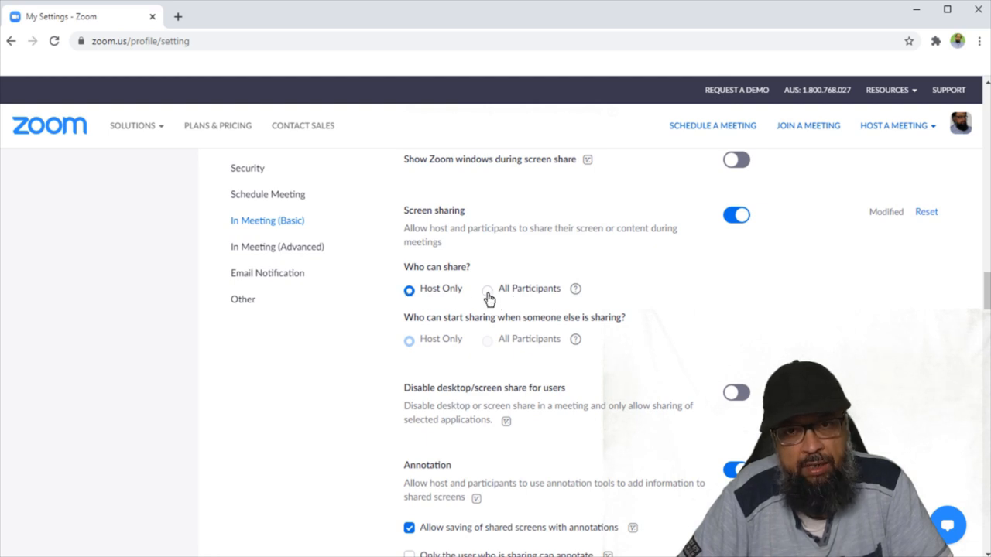
Step: Set 'Who can share?' to All Participants and save the change
{"action": "left_click", "coordinate": [486, 288]}
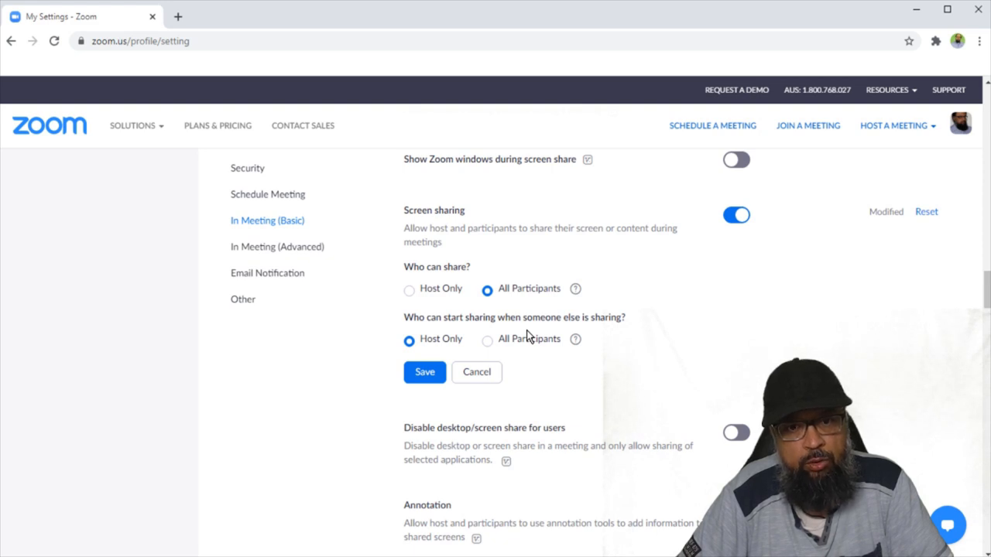
{"action": "mouse_move", "coordinate": [526, 334]}
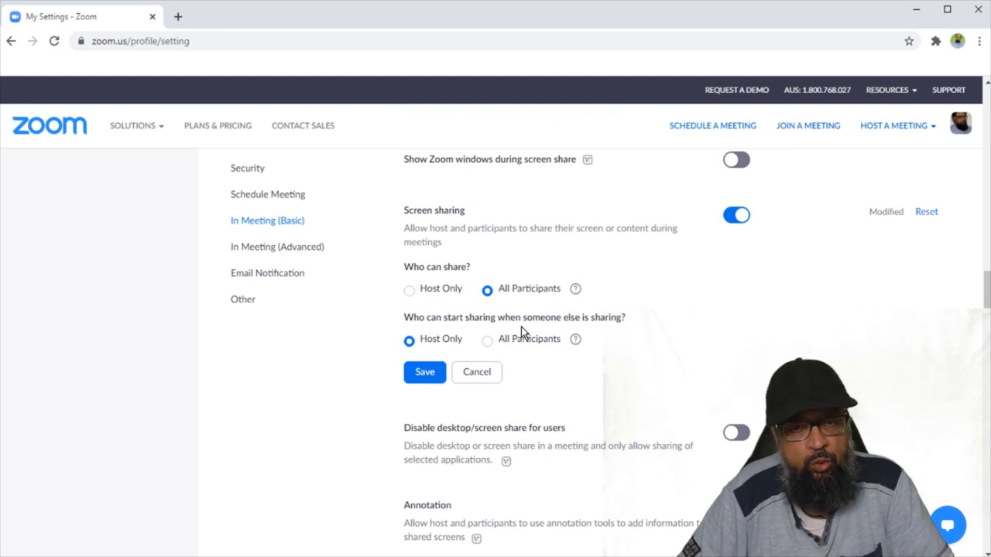
{"action": "mouse_move", "coordinate": [545, 302]}
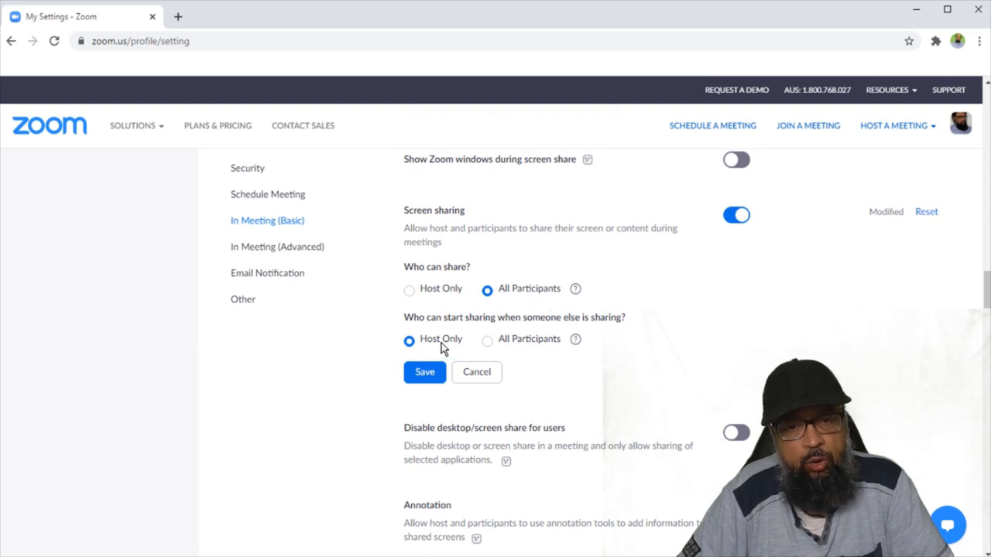
{"action": "mouse_move", "coordinate": [430, 353]}
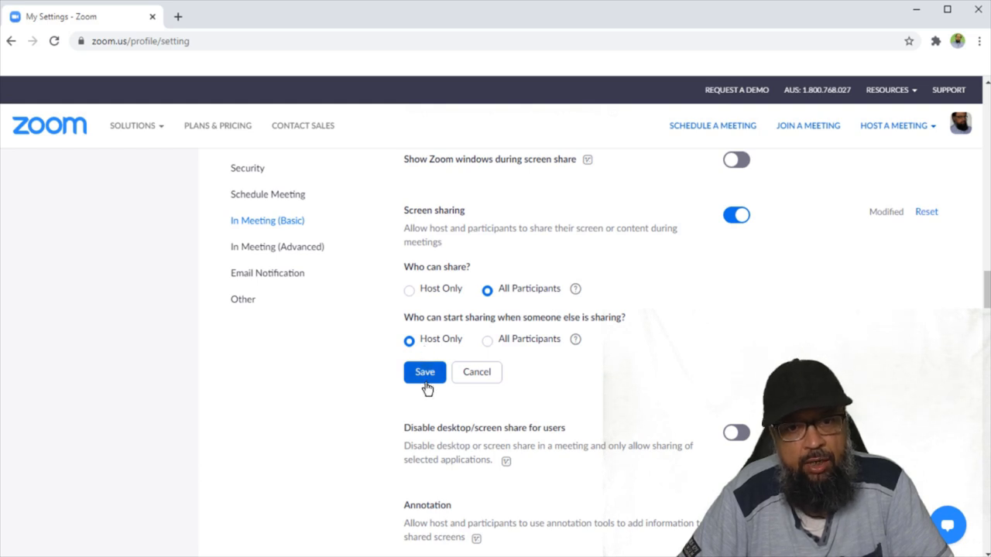
{"action": "left_click", "coordinate": [424, 372]}
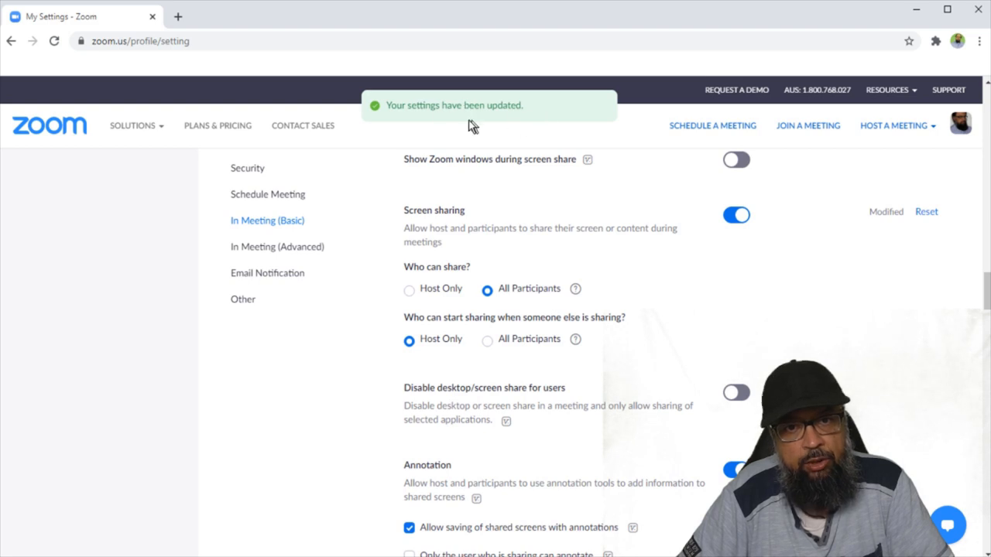
{"action": "mouse_move", "coordinate": [505, 130]}
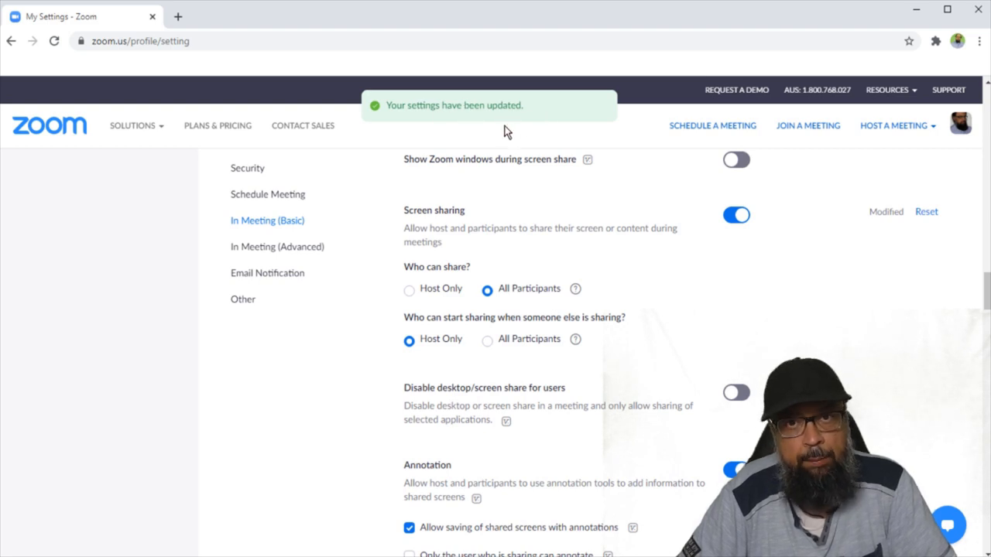
Step: Scroll through the Annotation, Whiteboard and Remote control settings to confirm saving stays enabled
{"action": "scroll", "scroll_direction": "down", "scroll_amount": 3}
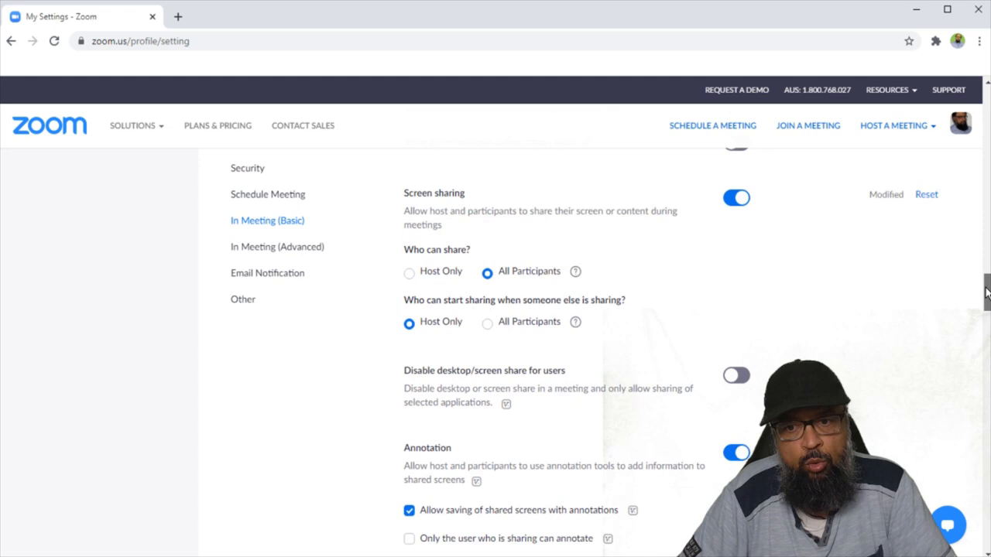
{"action": "scroll", "scroll_direction": "down", "scroll_amount": 3}
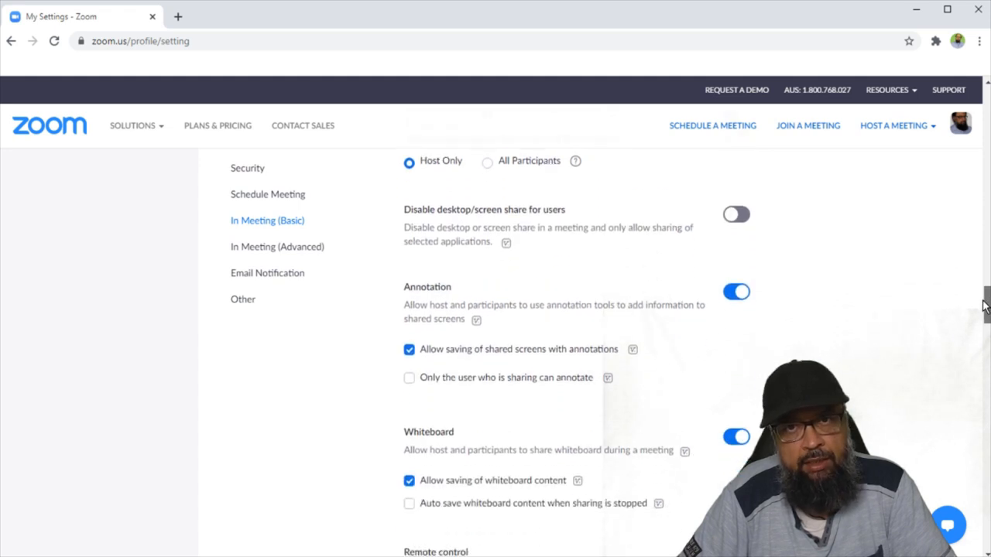
{"action": "scroll", "scroll_direction": "down", "scroll_amount": 3}
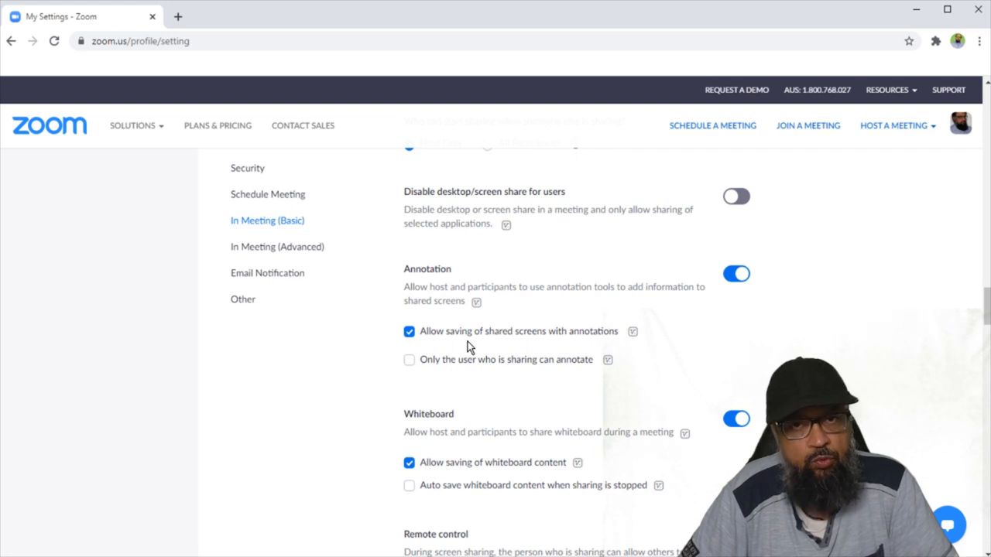
{"action": "mouse_move", "coordinate": [402, 342]}
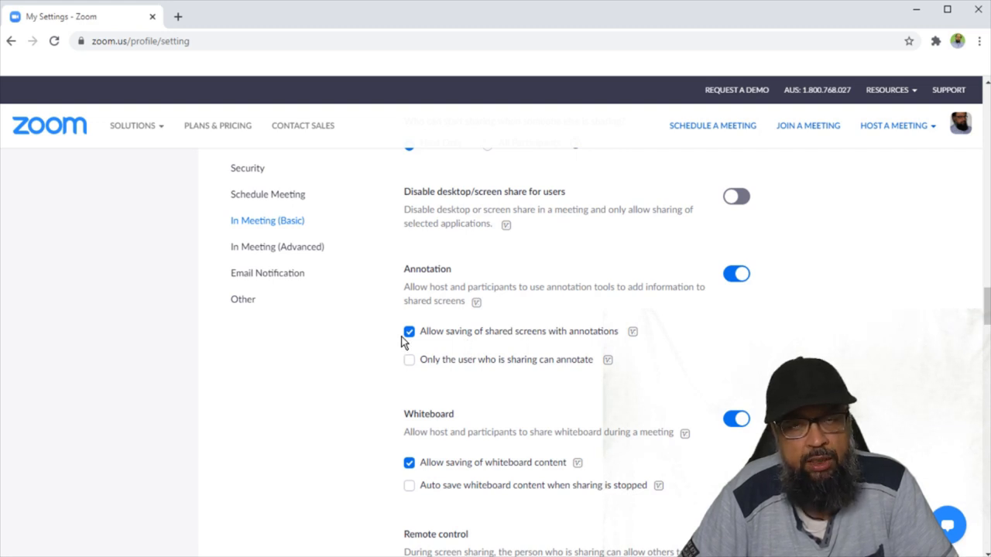
{"action": "mouse_move", "coordinate": [445, 384]}
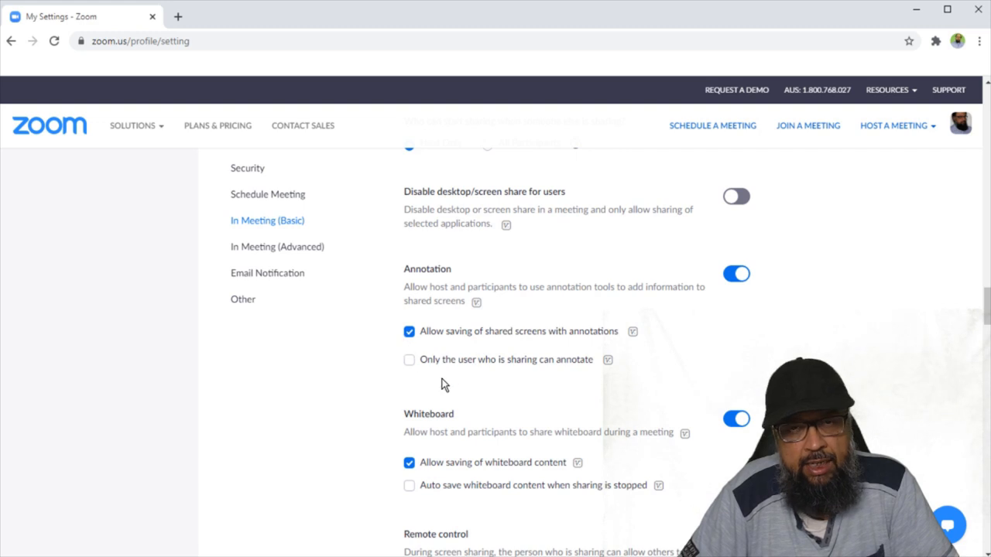
{"action": "mouse_move", "coordinate": [465, 379]}
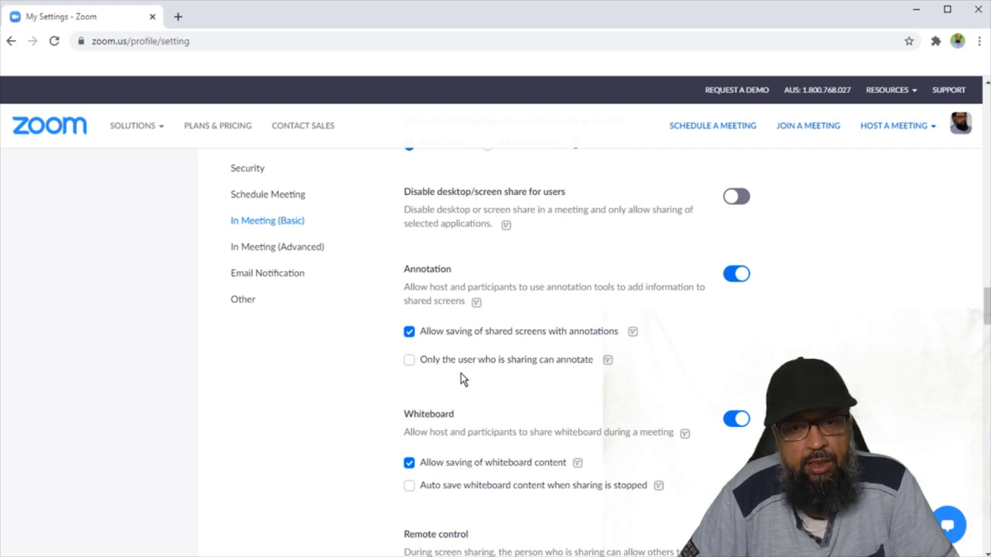
{"action": "mouse_move", "coordinate": [500, 379]}
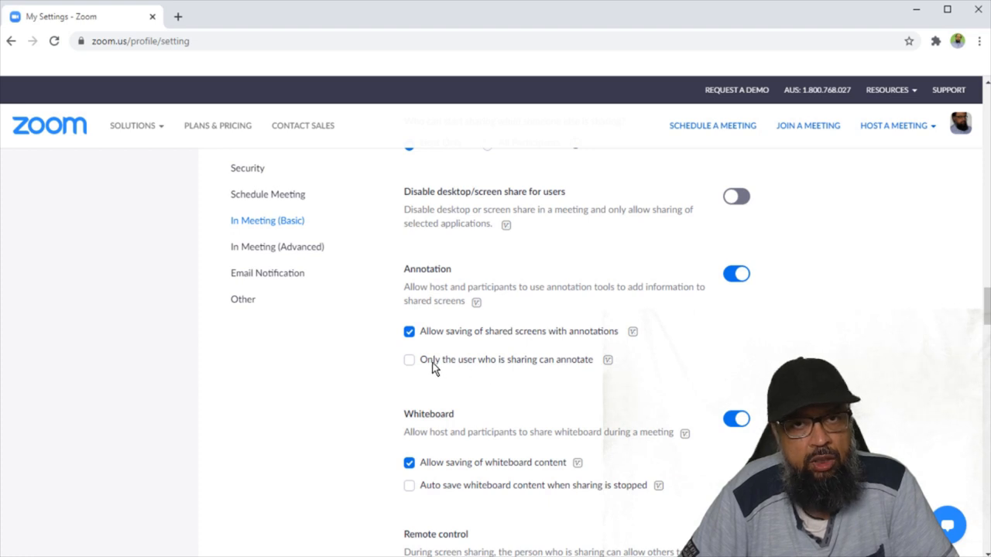
{"action": "scroll", "scroll_direction": "down", "scroll_amount": 3}
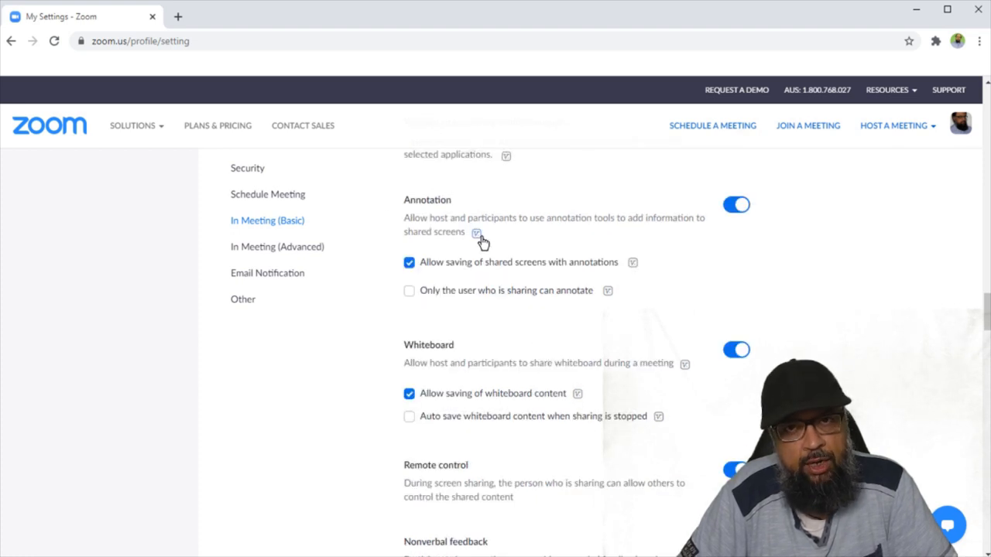
{"action": "scroll", "scroll_direction": "down", "scroll_amount": 3}
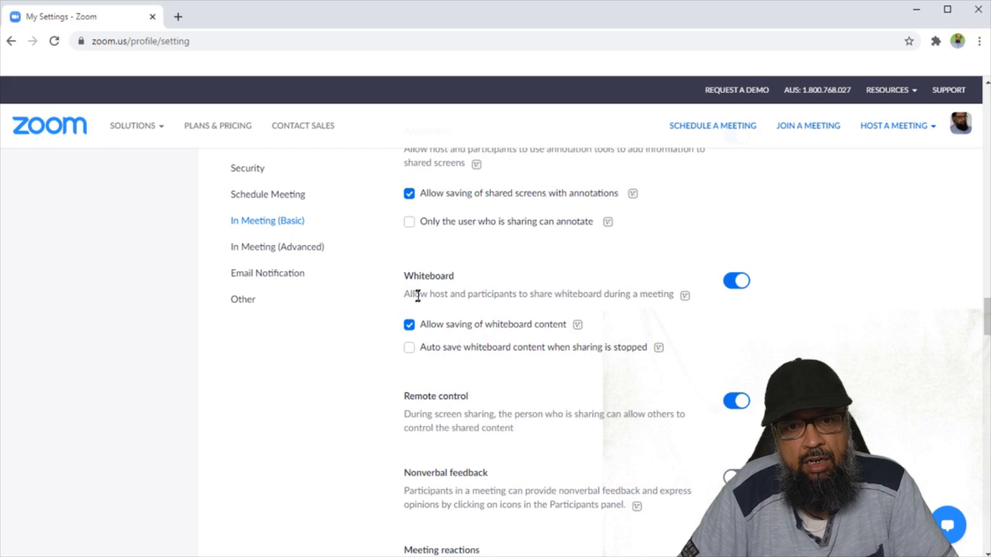
{"action": "mouse_move", "coordinate": [415, 359]}
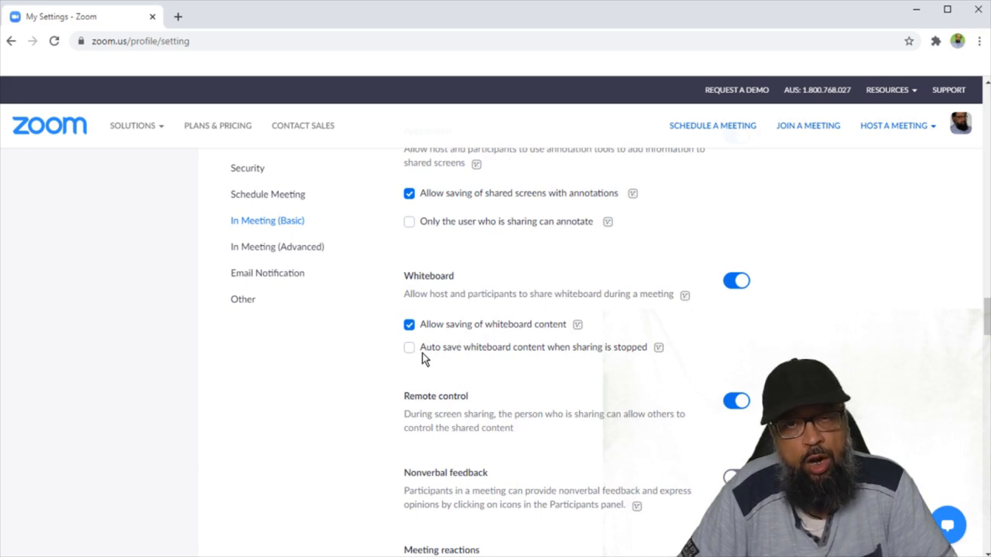
{"action": "scroll", "scroll_direction": "down", "scroll_amount": 3}
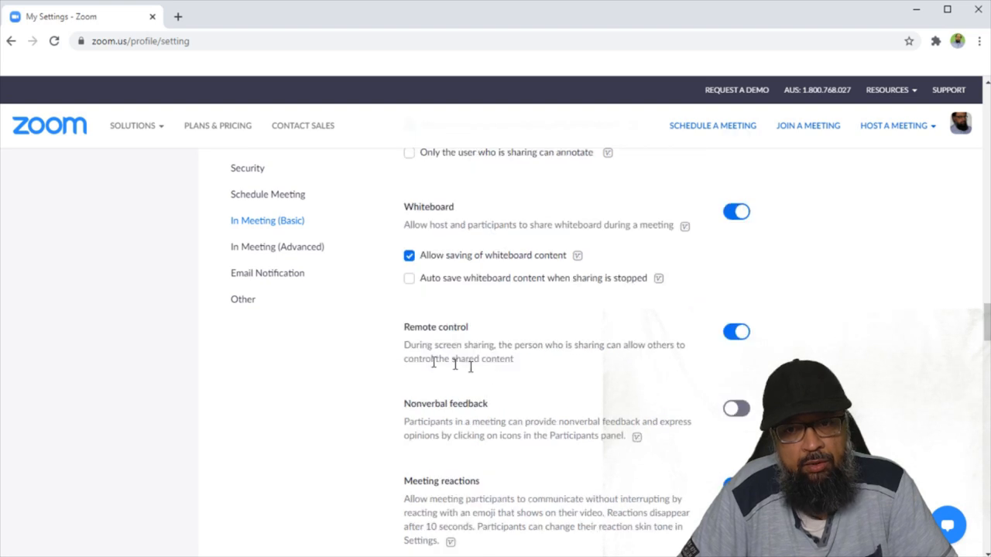
{"action": "mouse_move", "coordinate": [503, 347]}
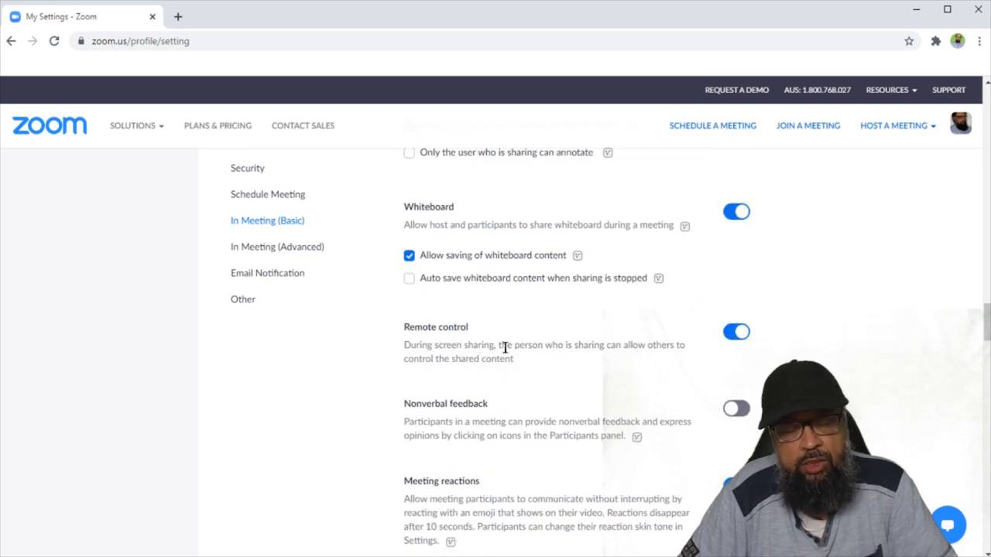
{"action": "mouse_move", "coordinate": [740, 359]}
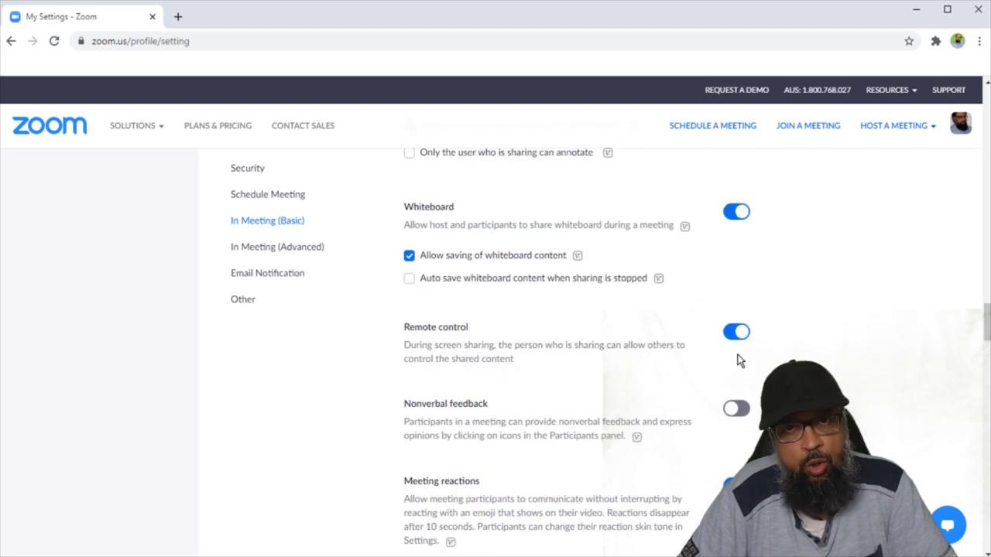
{"action": "mouse_move", "coordinate": [487, 359]}
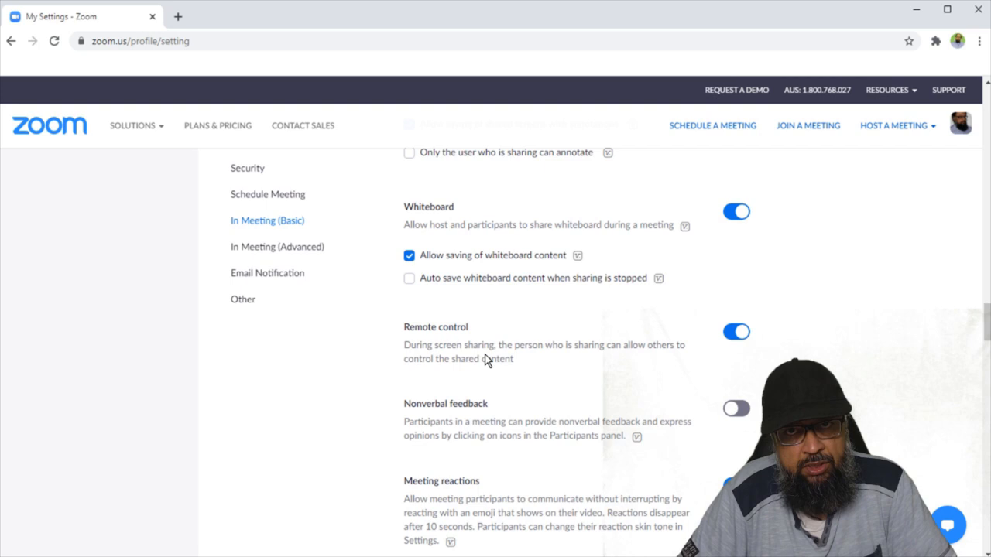
{"action": "scroll", "scroll_direction": "up", "scroll_amount": 3}
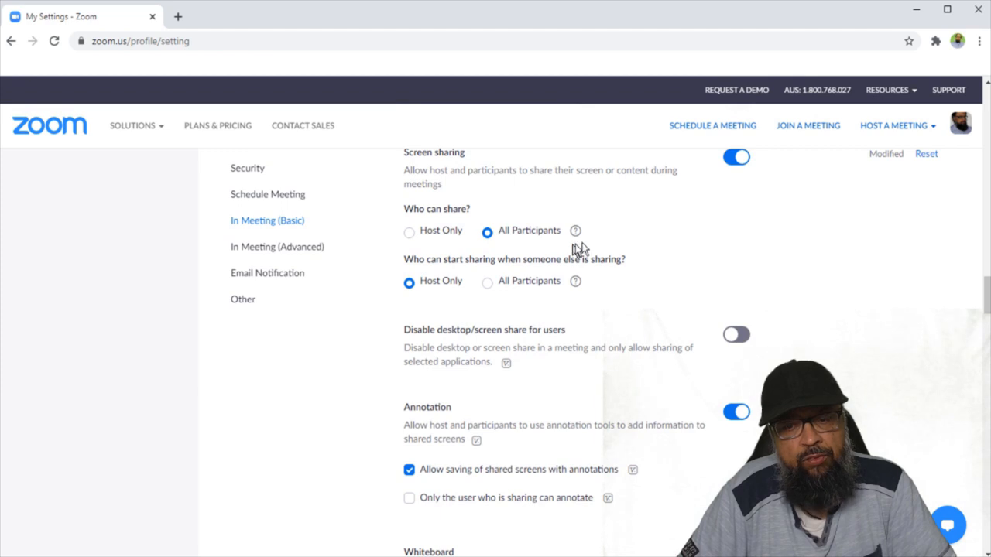
{"action": "mouse_move", "coordinate": [582, 342]}
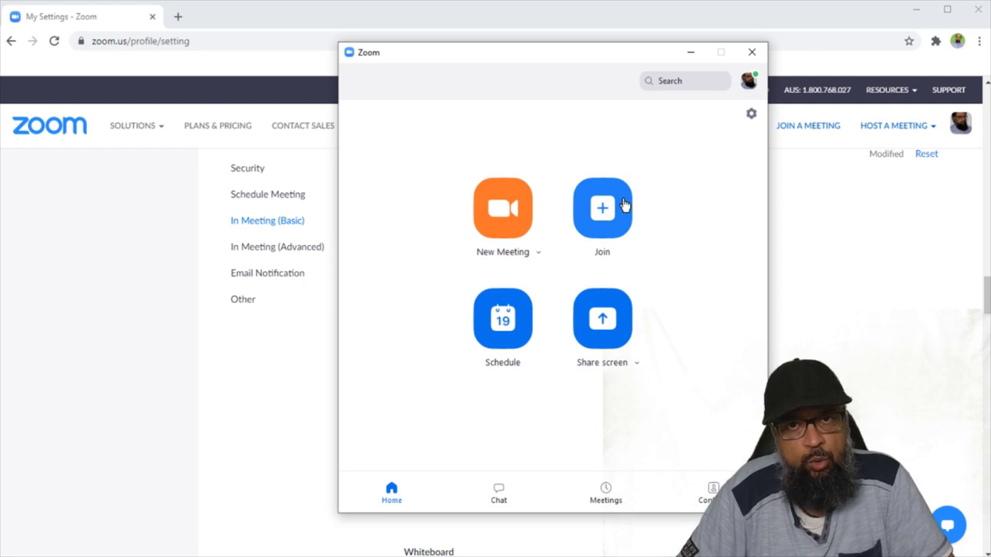
{"action": "mouse_move", "coordinate": [669, 207]}
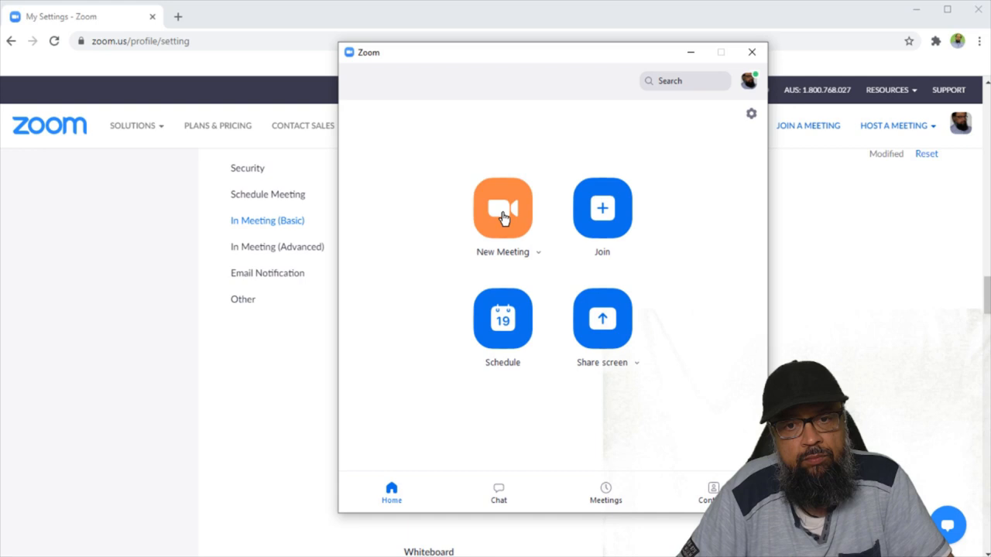
Step: Start a new meeting with computer audio and bring up the Invite window
{"action": "left_click", "coordinate": [502, 207]}
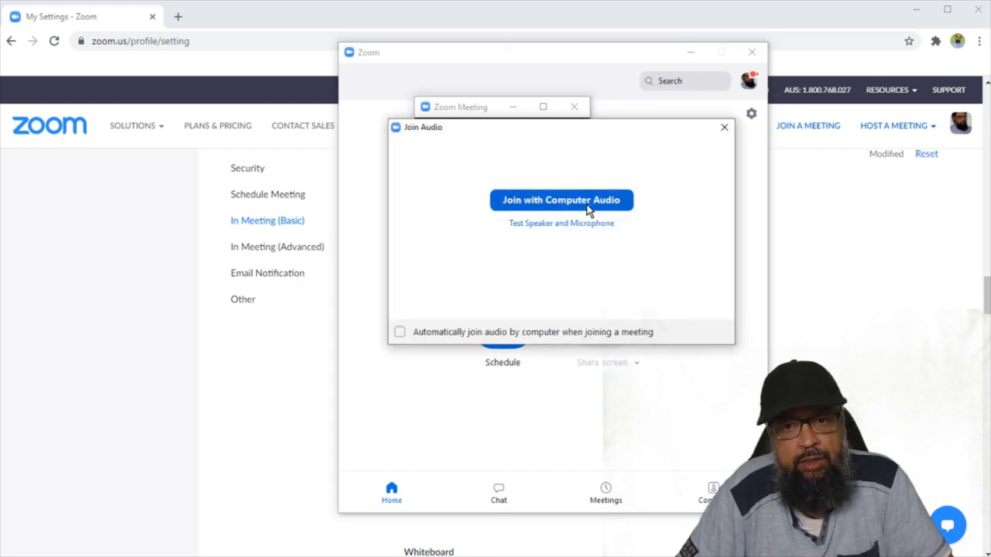
{"action": "left_click", "coordinate": [561, 199]}
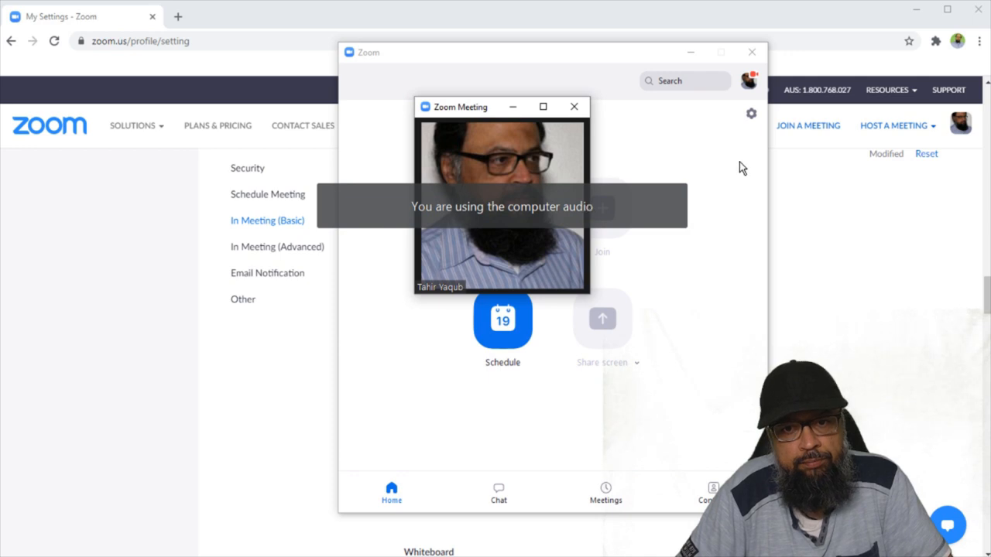
{"action": "mouse_move", "coordinate": [710, 164]}
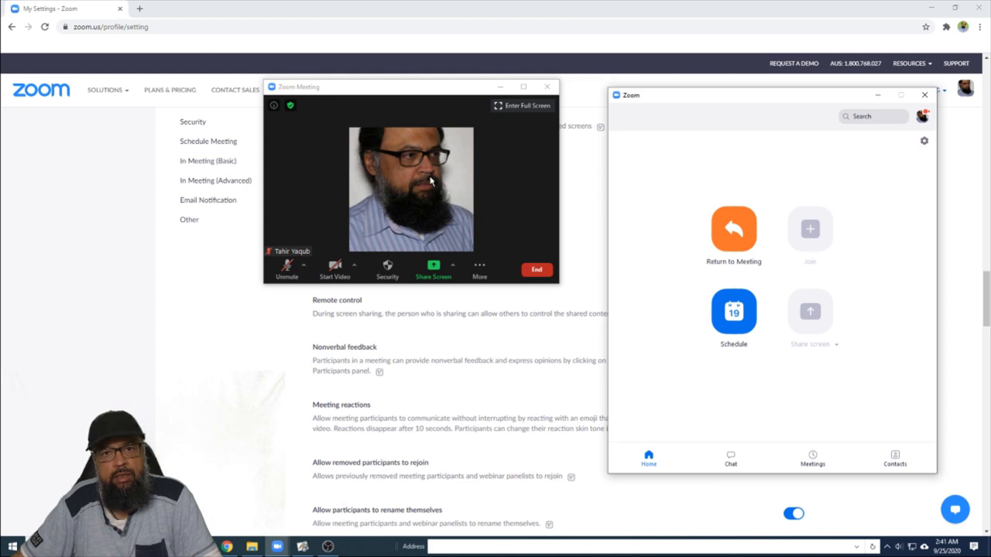
{"action": "mouse_move", "coordinate": [446, 182]}
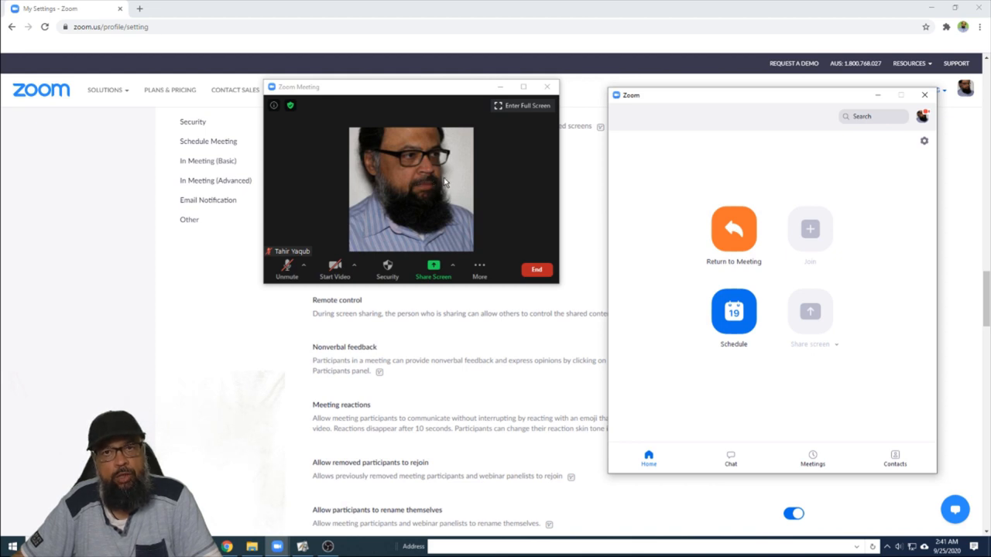
{"action": "mouse_move", "coordinate": [480, 199]}
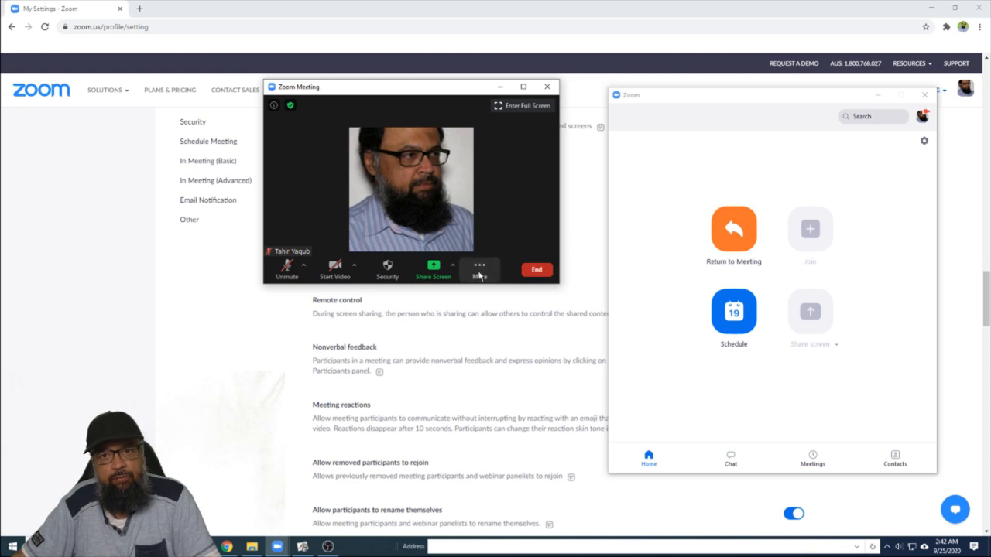
{"action": "left_click", "coordinate": [480, 270]}
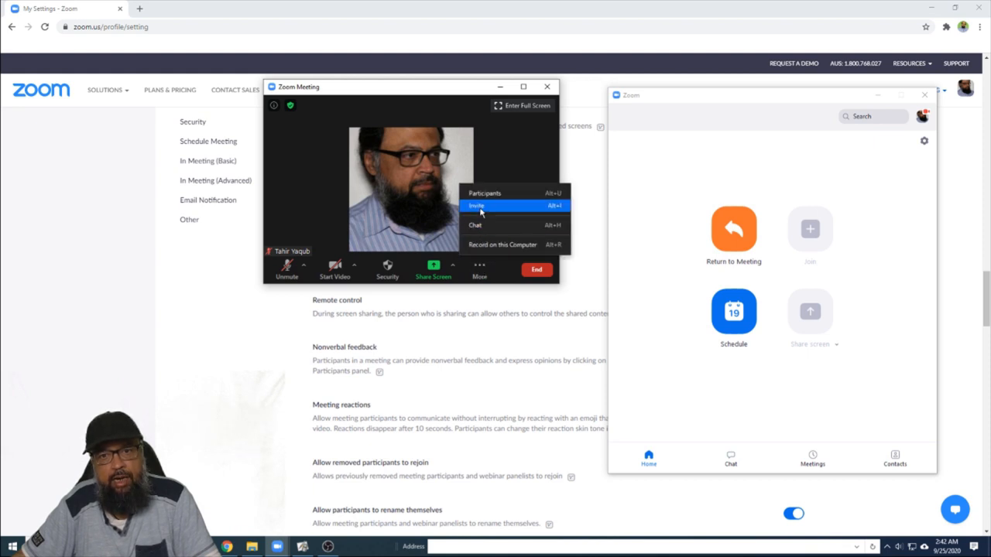
{"action": "left_click", "coordinate": [478, 206]}
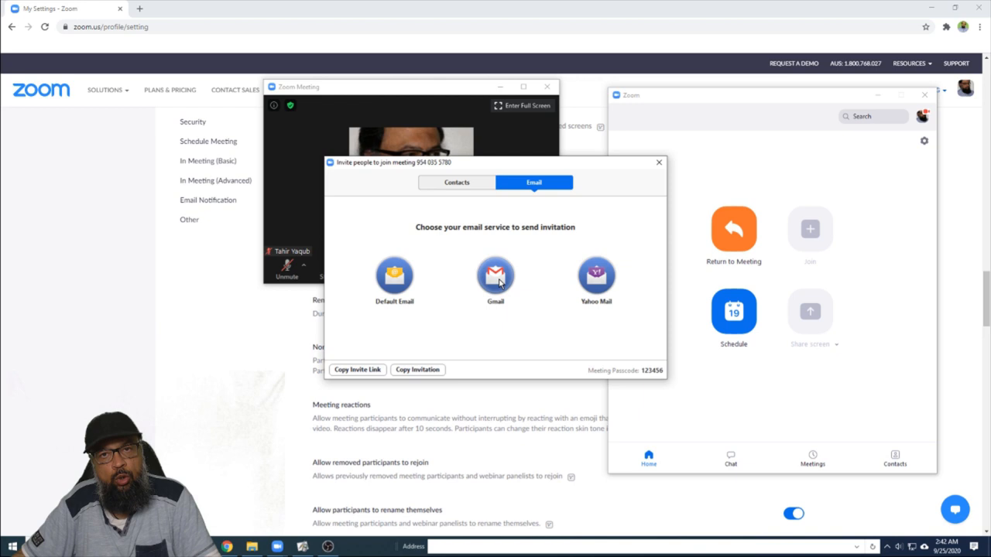
{"action": "left_click", "coordinate": [496, 276]}
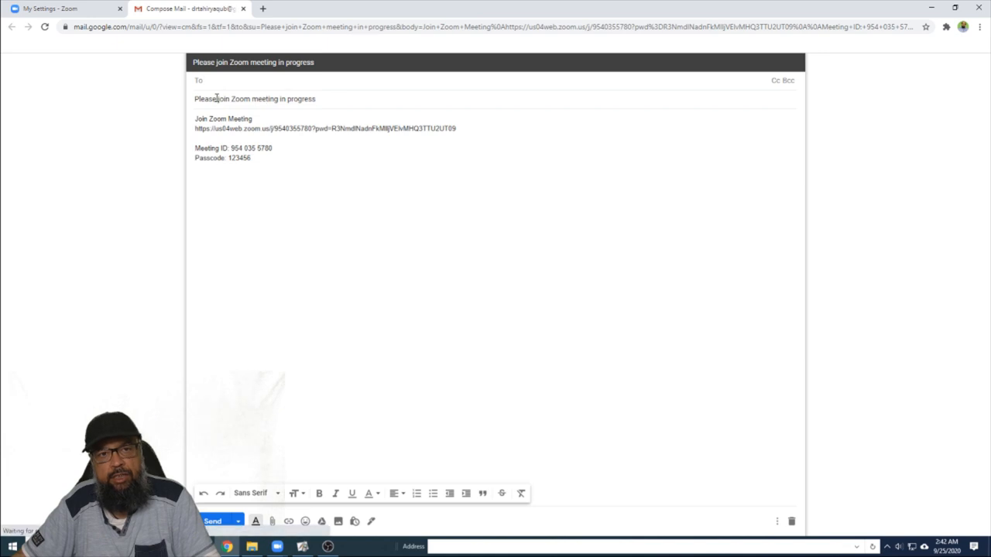
{"action": "left_click", "coordinate": [204, 80]}
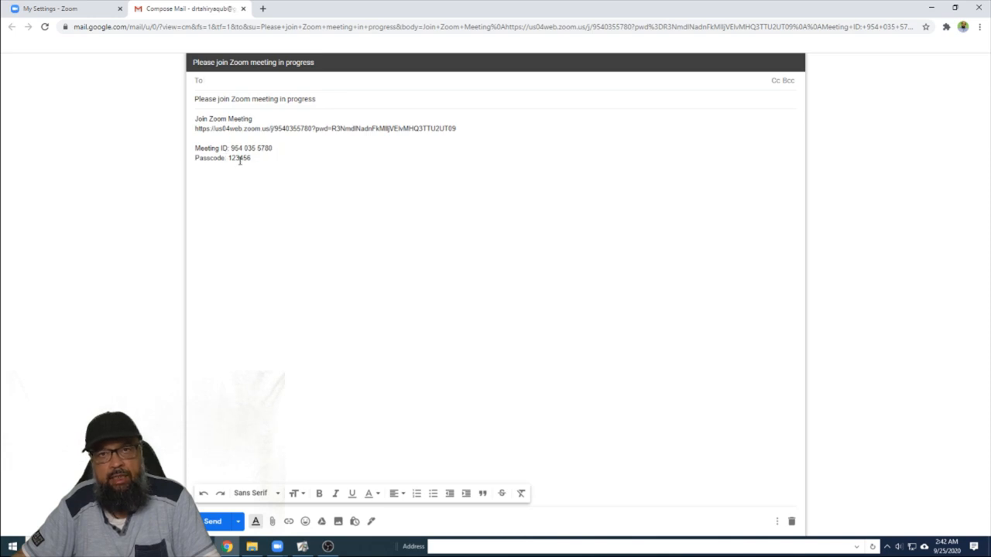
{"action": "mouse_move", "coordinate": [268, 164]}
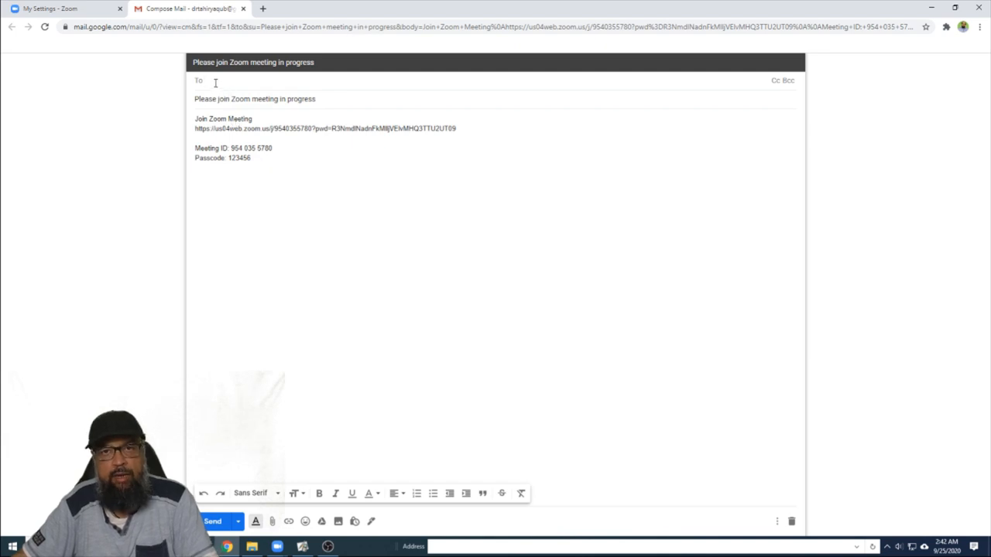
{"action": "left_click", "coordinate": [209, 81]}
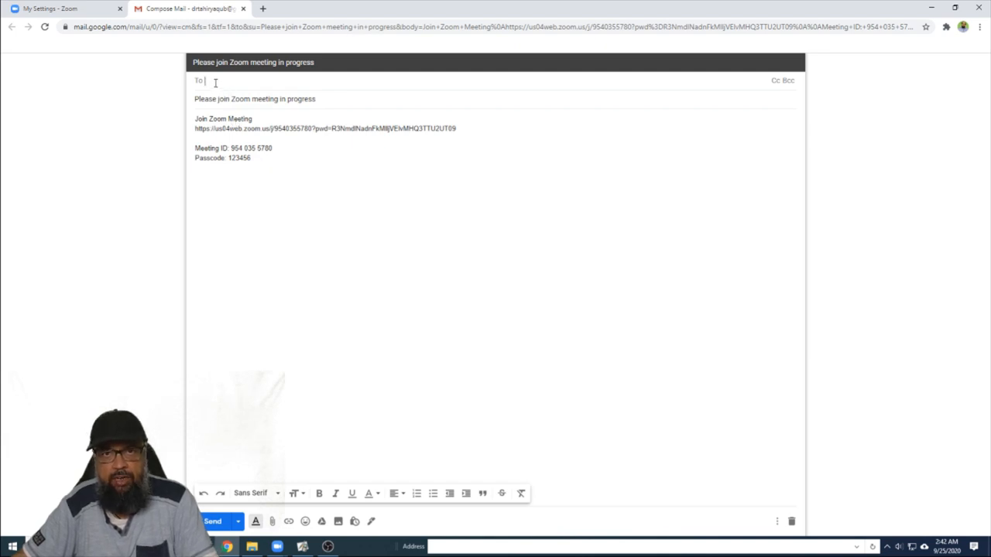
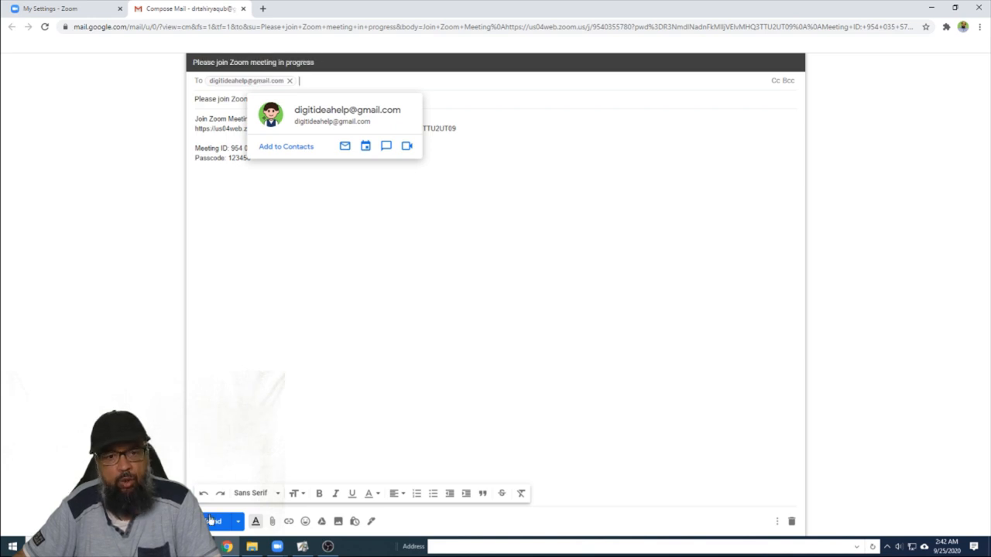
{"action": "left_click", "coordinate": [211, 520]}
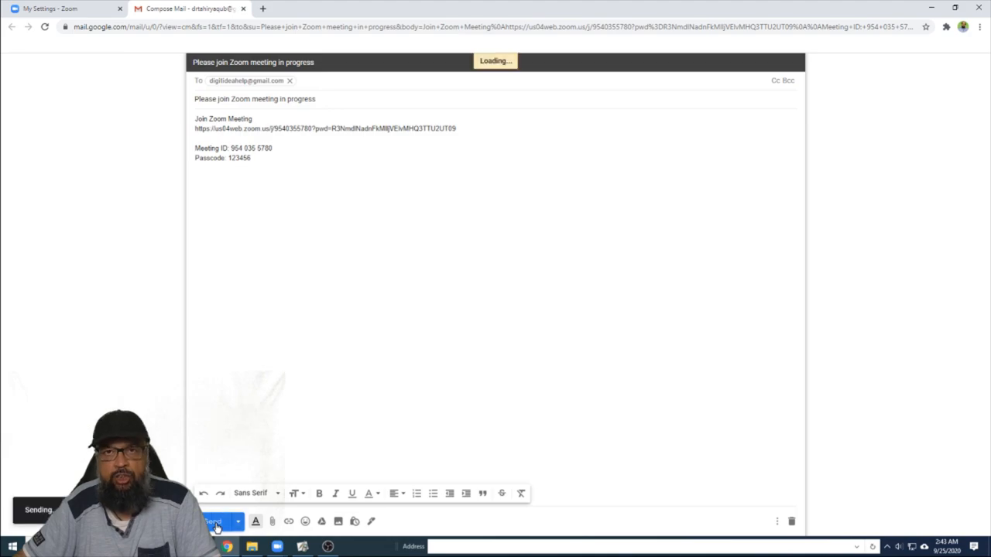
{"action": "left_click", "coordinate": [212, 521]}
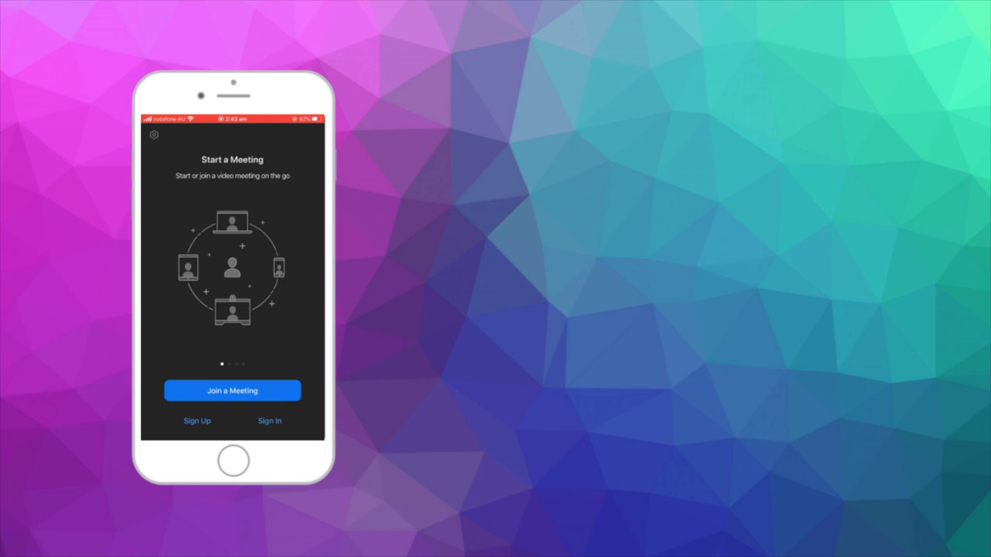
Step: Join the meeting from the iPhone with video on, landing in the waiting room
{"action": "left_click", "coordinate": [233, 390]}
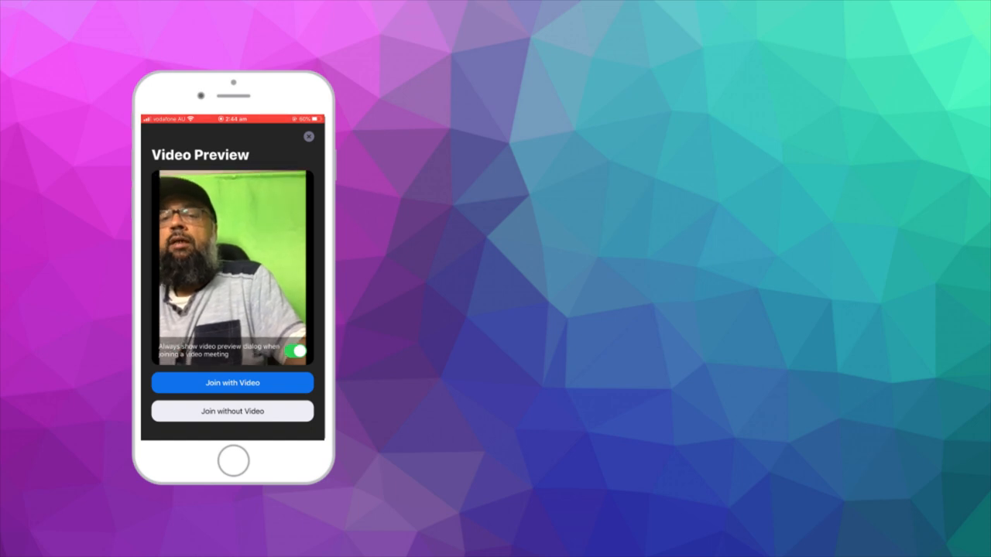
{"action": "left_click", "coordinate": [233, 383]}
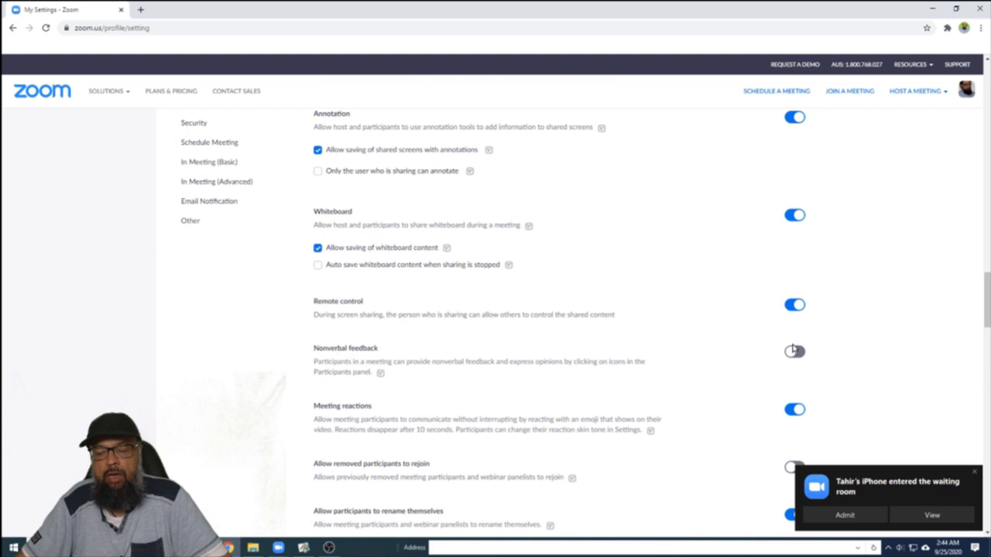
{"action": "left_click", "coordinate": [794, 350]}
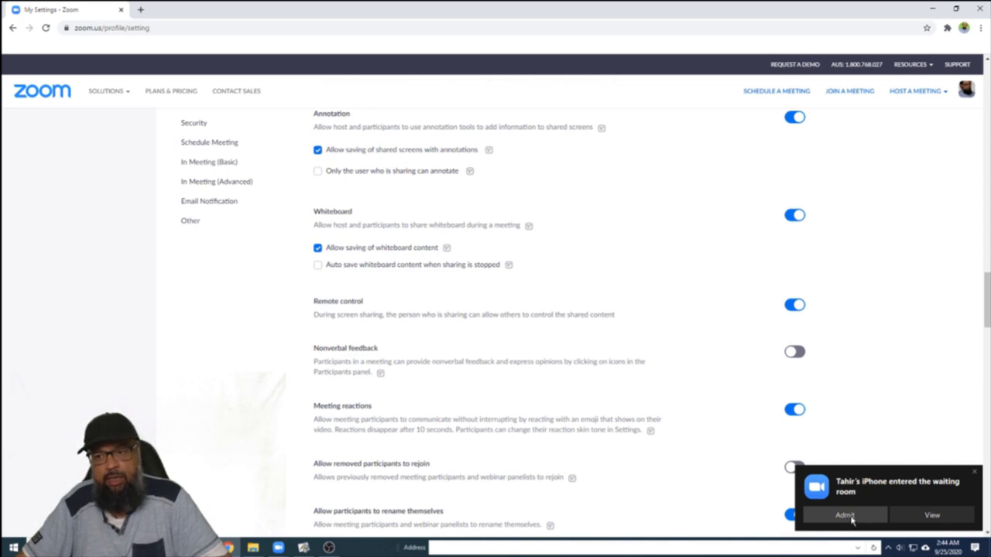
{"action": "left_click", "coordinate": [845, 515]}
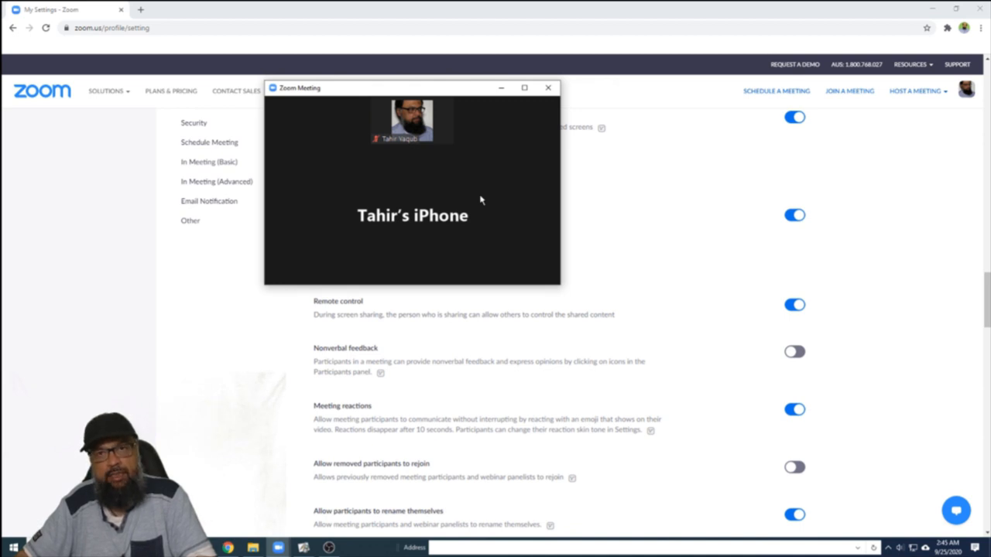
{"action": "mouse_move", "coordinate": [391, 229]}
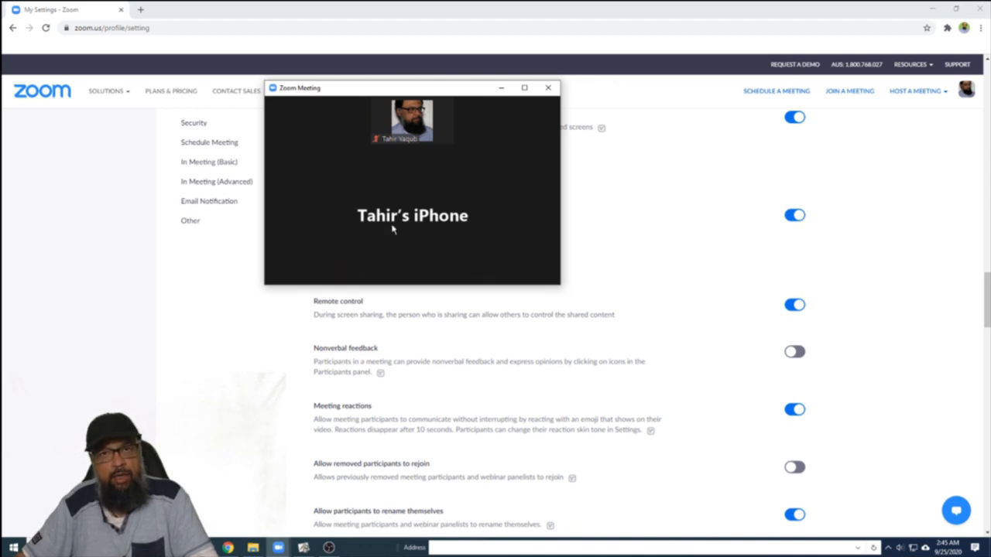
{"action": "mouse_move", "coordinate": [391, 230]}
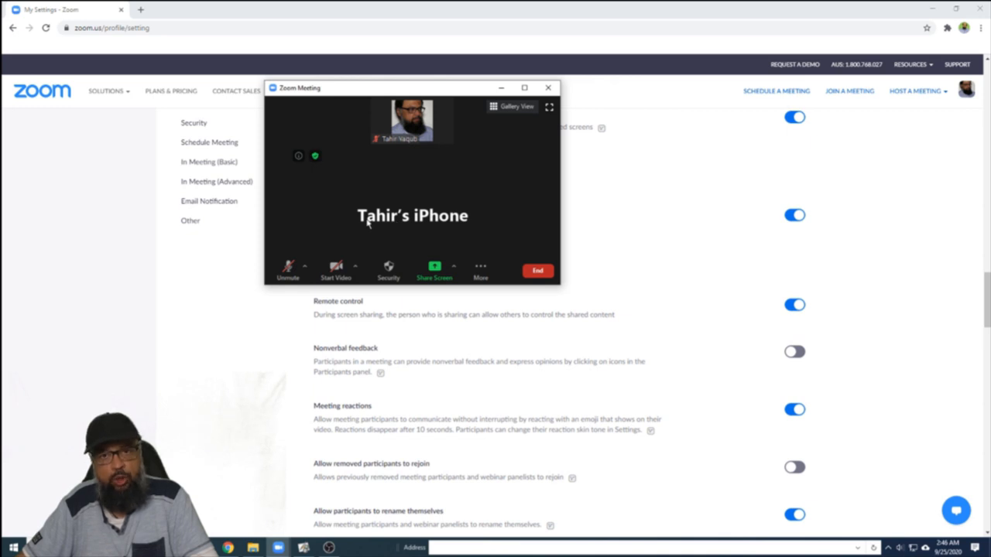
Step: Share a Whiteboard from the Basic share choices with the participants
{"action": "left_click", "coordinate": [434, 270]}
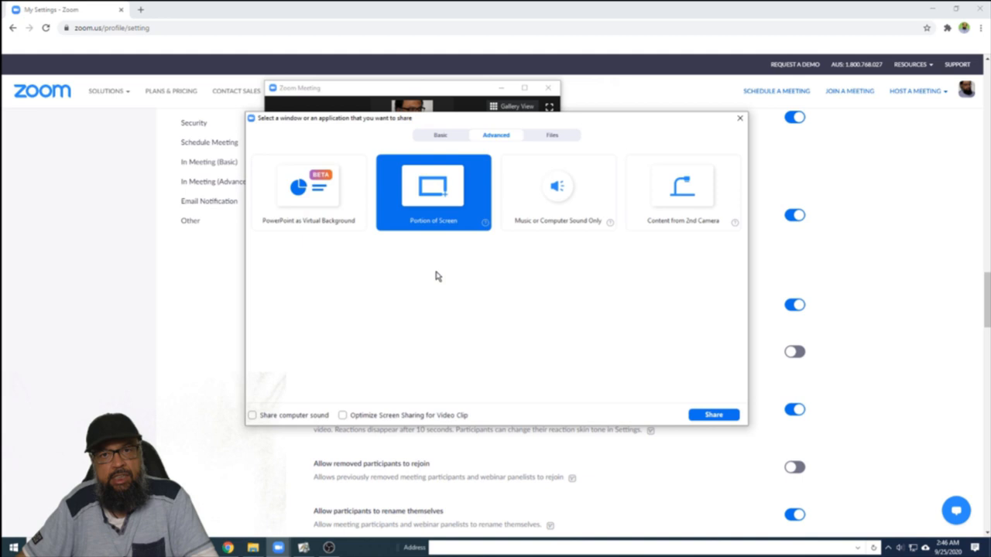
{"action": "left_click", "coordinate": [440, 135]}
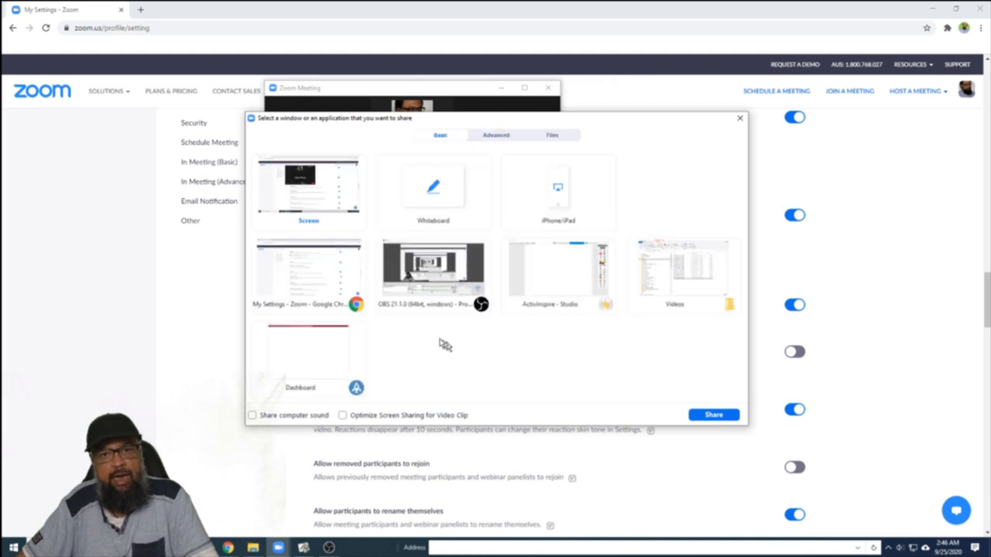
{"action": "mouse_move", "coordinate": [531, 334]}
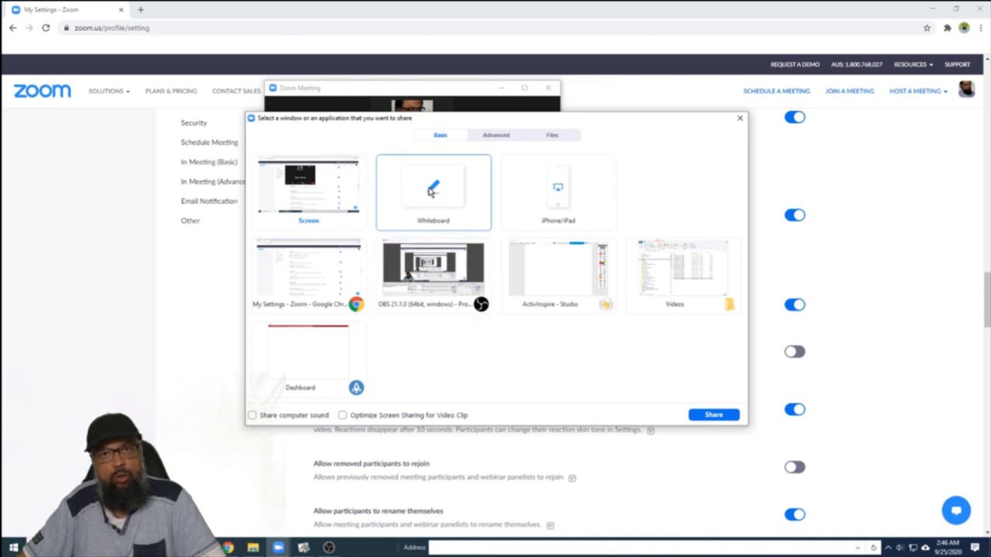
{"action": "left_click", "coordinate": [433, 192]}
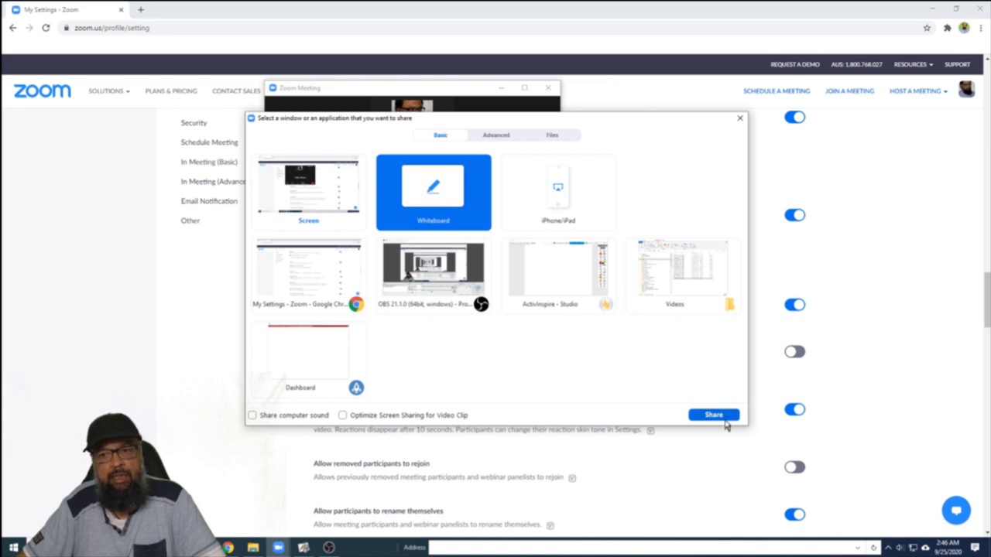
{"action": "left_click", "coordinate": [712, 415]}
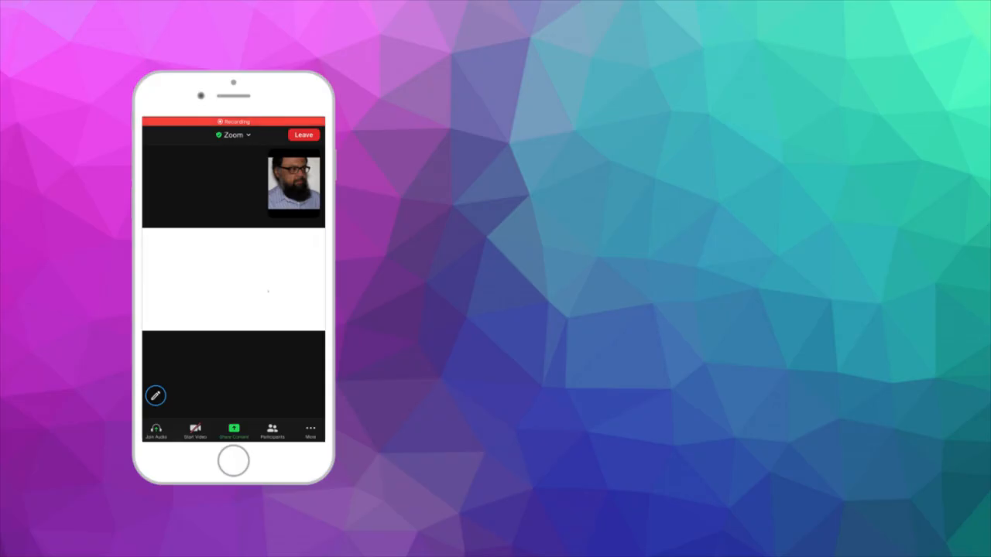
Step: Write 'Type' in blue pen, then draw two crossing red zigzag strokes below it
{"action": "left_click", "coordinate": [155, 396]}
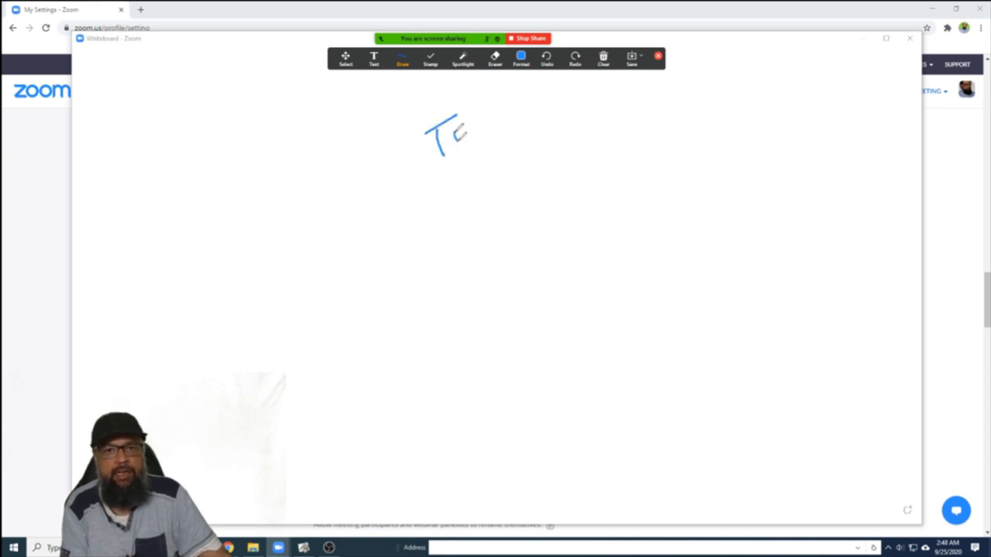
{"action": "left_click_drag", "start_coordinate": [472, 136], "coordinate": [681, 140]}
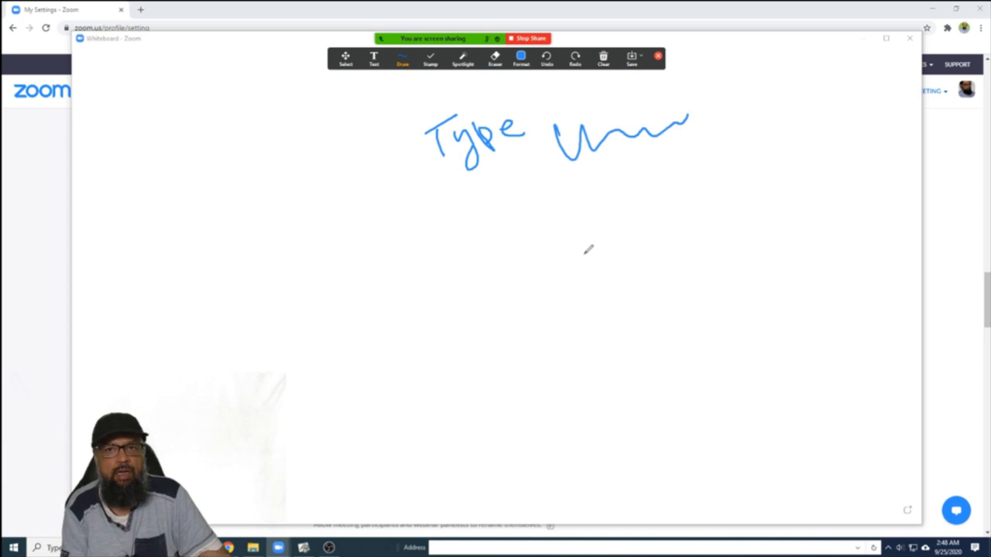
{"action": "mouse_move", "coordinate": [587, 250]}
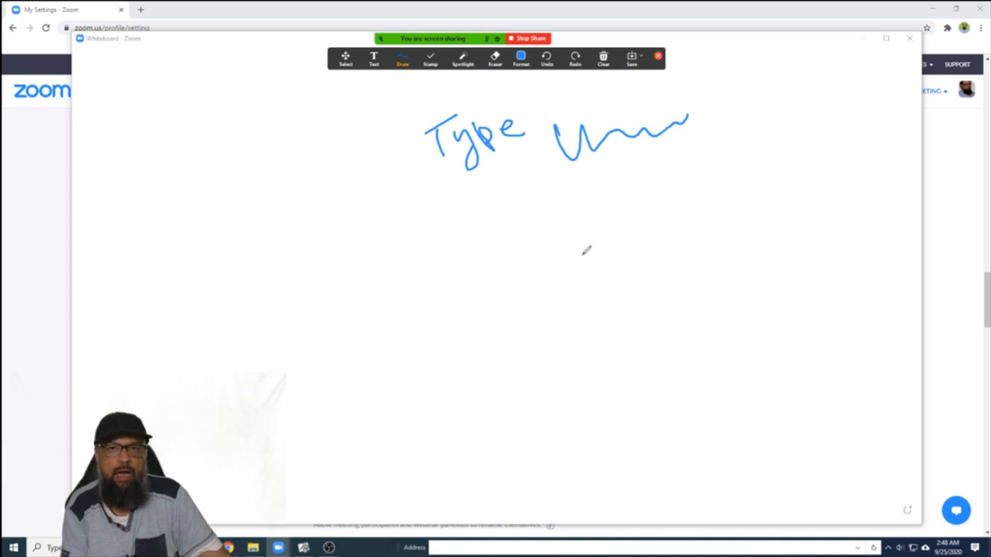
{"action": "mouse_move", "coordinate": [587, 247]}
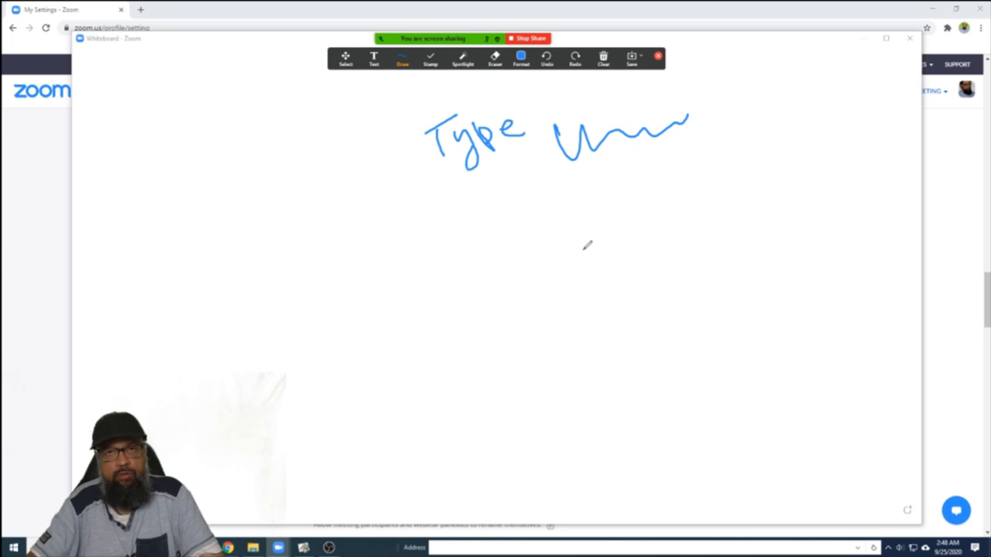
{"action": "left_click_drag", "start_coordinate": [280, 198], "coordinate": [716, 344]}
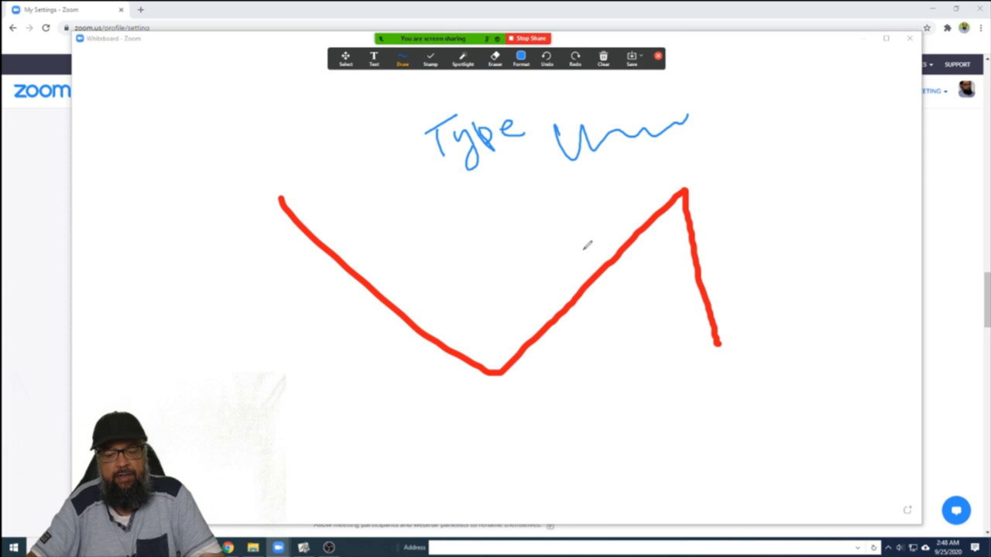
{"action": "left_click_drag", "start_coordinate": [492, 185], "coordinate": [855, 137]}
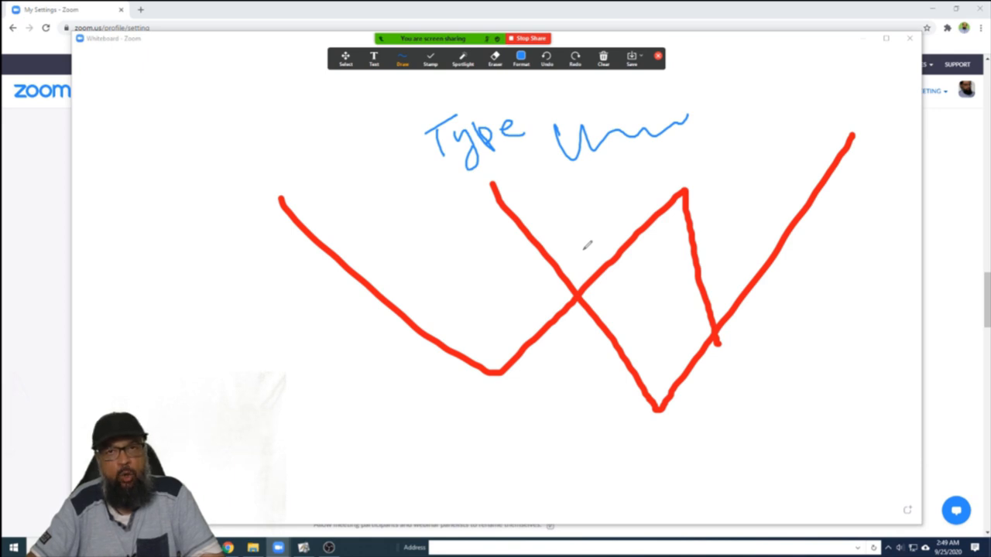
{"action": "mouse_move", "coordinate": [664, 83]}
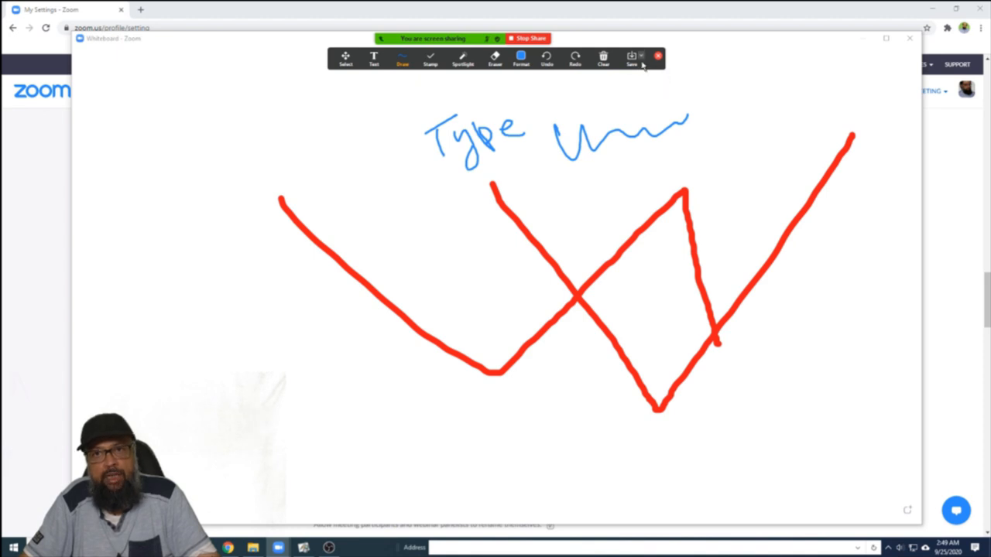
Step: Save the annotated whiteboard as a PDF and show the saved file in its folder
{"action": "left_click", "coordinate": [641, 56]}
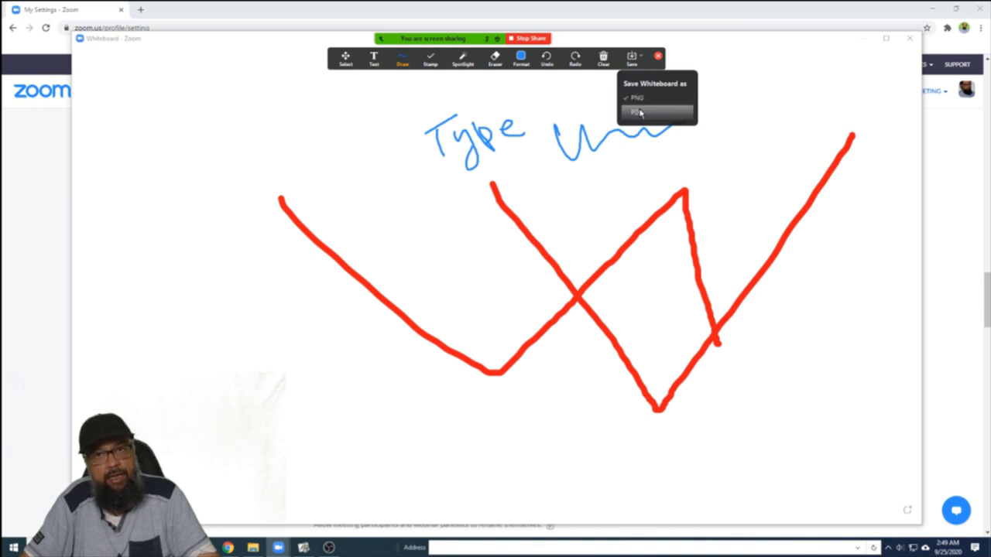
{"action": "left_click", "coordinate": [632, 59]}
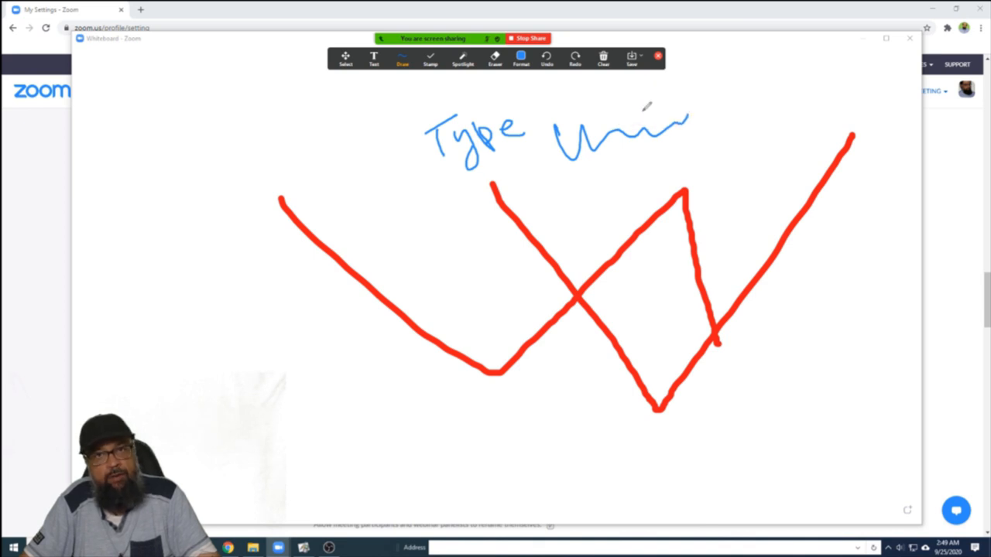
{"action": "left_click", "coordinate": [632, 59]}
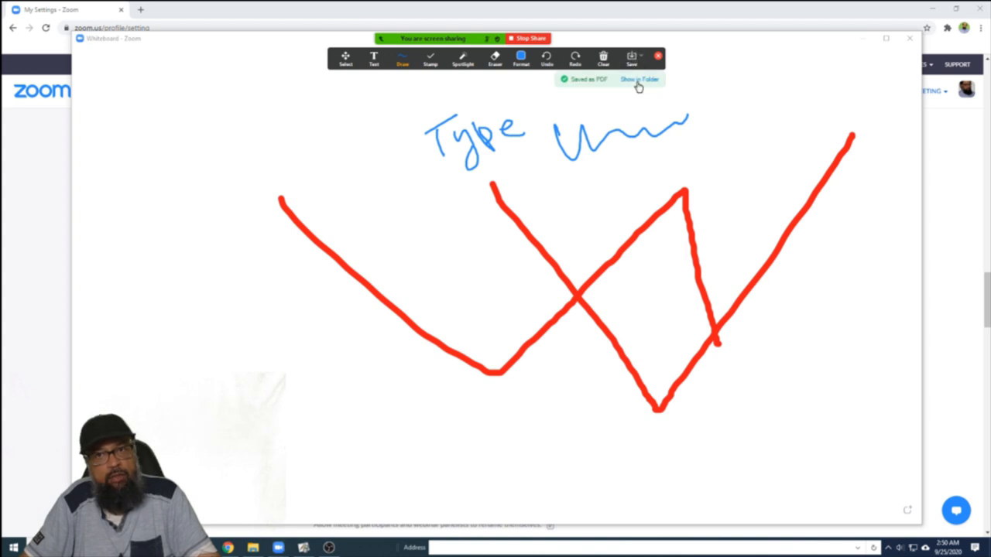
{"action": "left_click", "coordinate": [637, 84]}
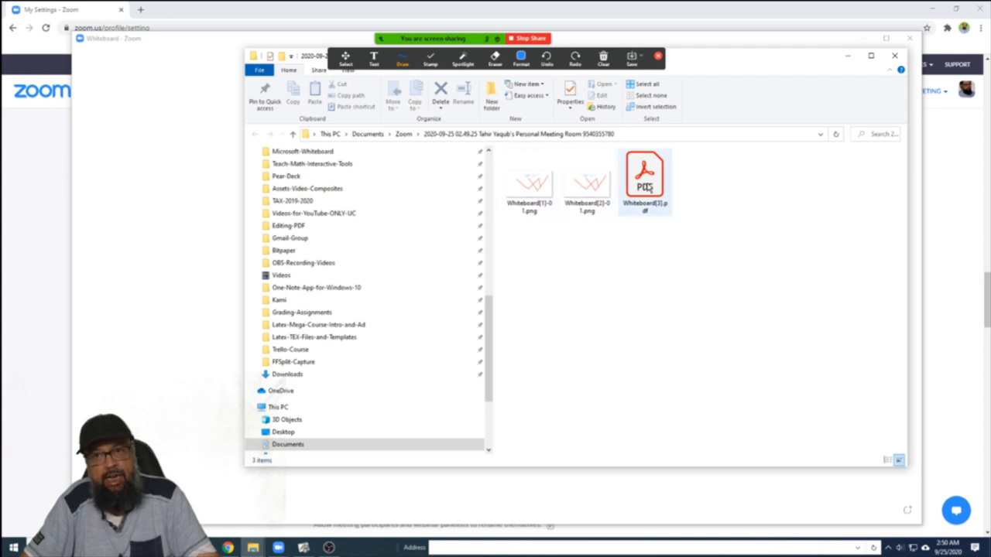
{"action": "mouse_move", "coordinate": [644, 173]}
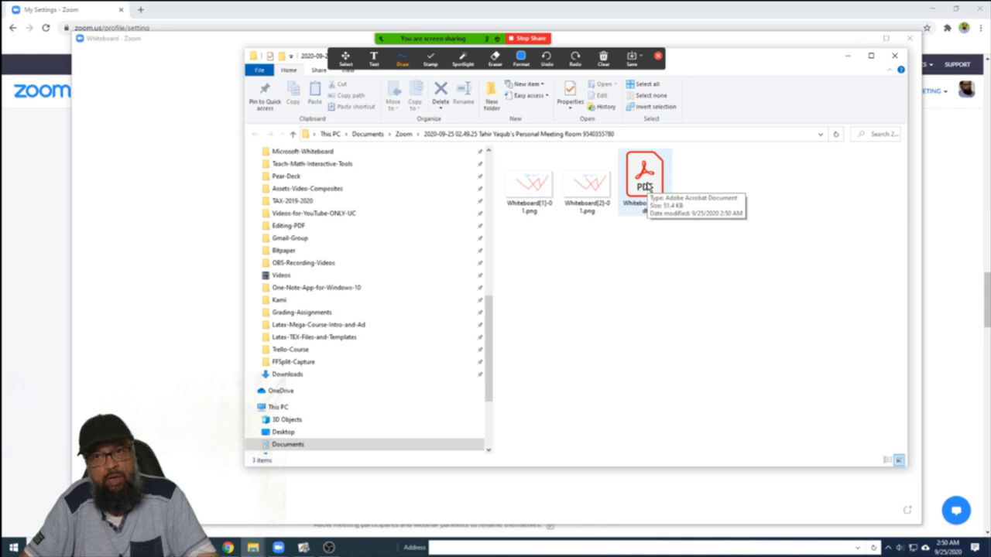
Step: View the saved whiteboard PDF in Acrobat Reader, then close it to return to the whiteboard
{"action": "double_click", "coordinate": [646, 172]}
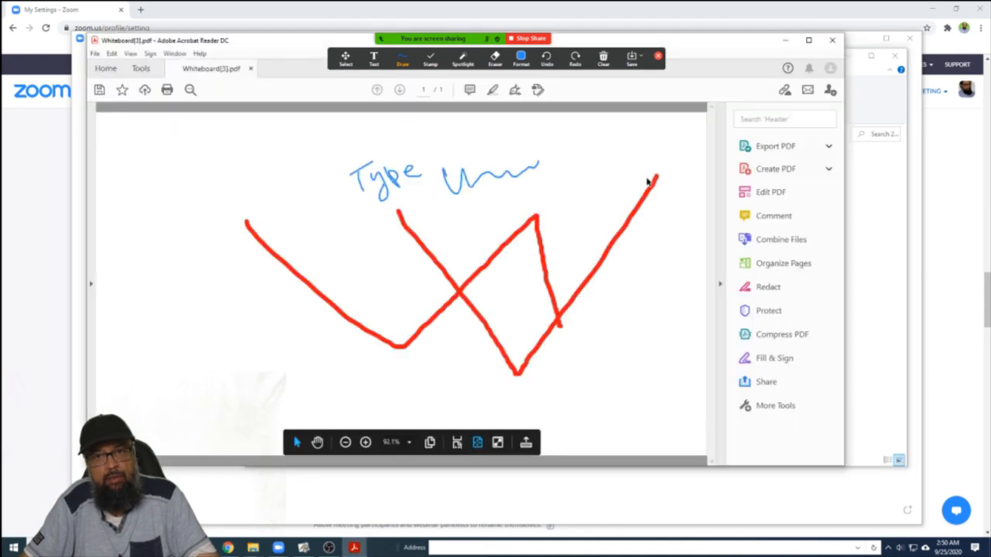
{"action": "mouse_move", "coordinate": [554, 223]}
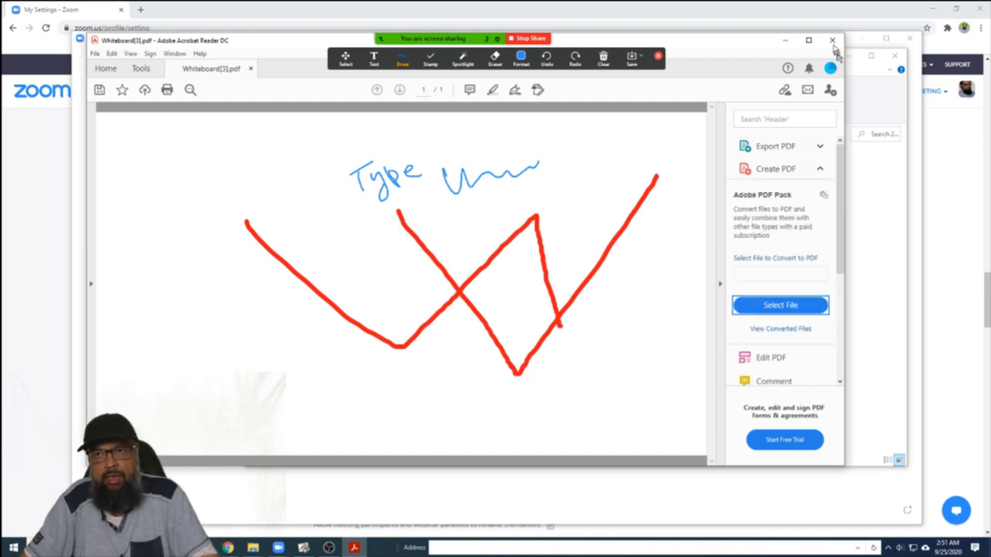
{"action": "left_click", "coordinate": [833, 40]}
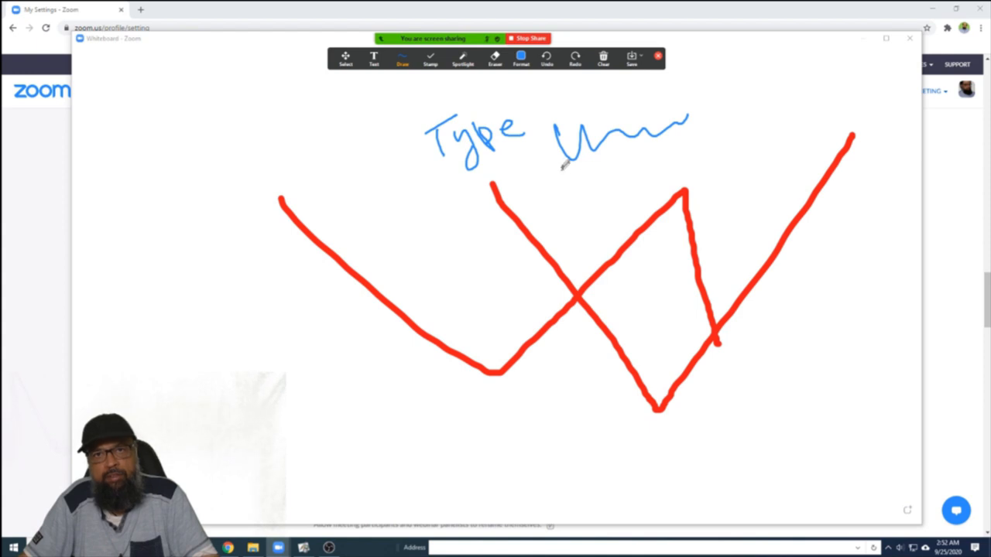
{"action": "mouse_move", "coordinate": [607, 229]}
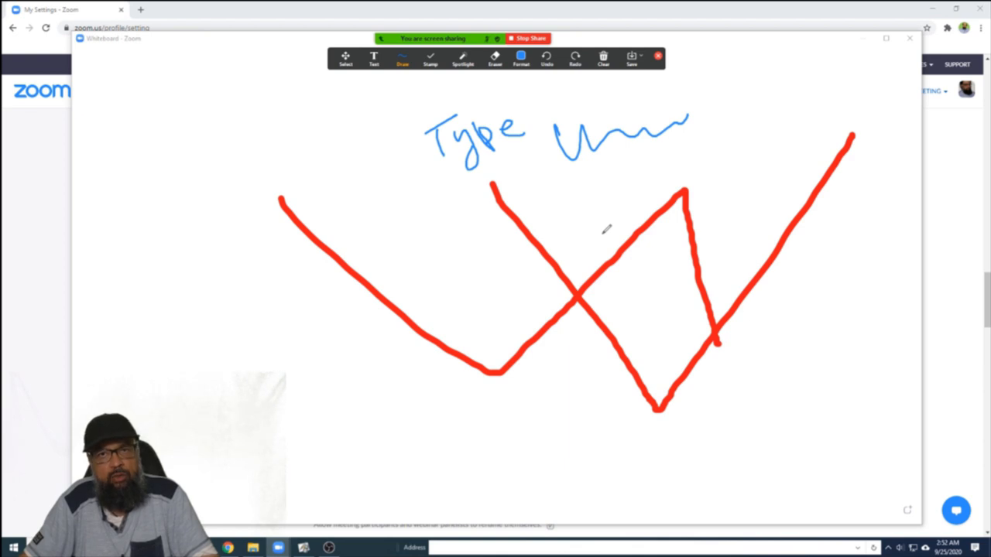
{"action": "mouse_move", "coordinate": [756, 106]}
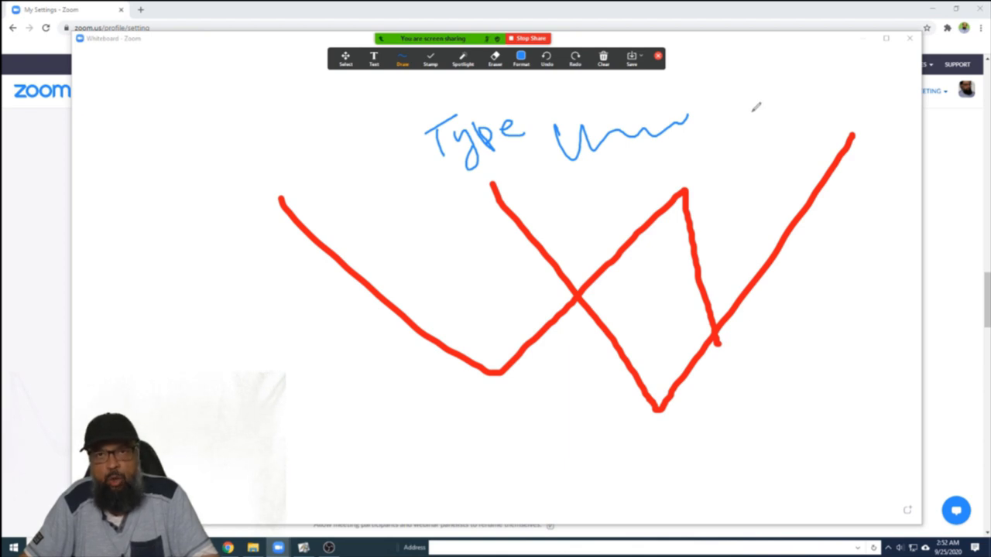
{"action": "mouse_move", "coordinate": [789, 102]}
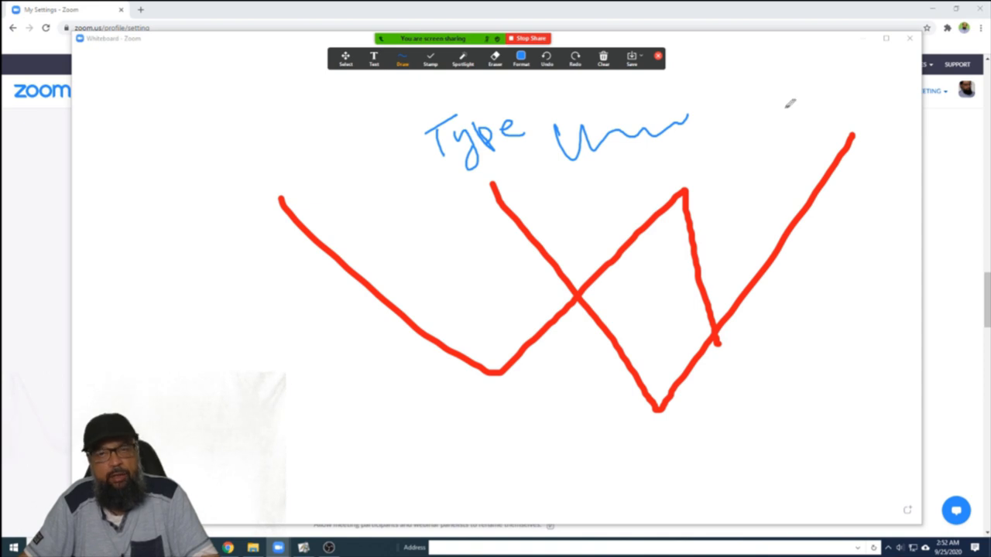
{"action": "mouse_move", "coordinate": [787, 105]}
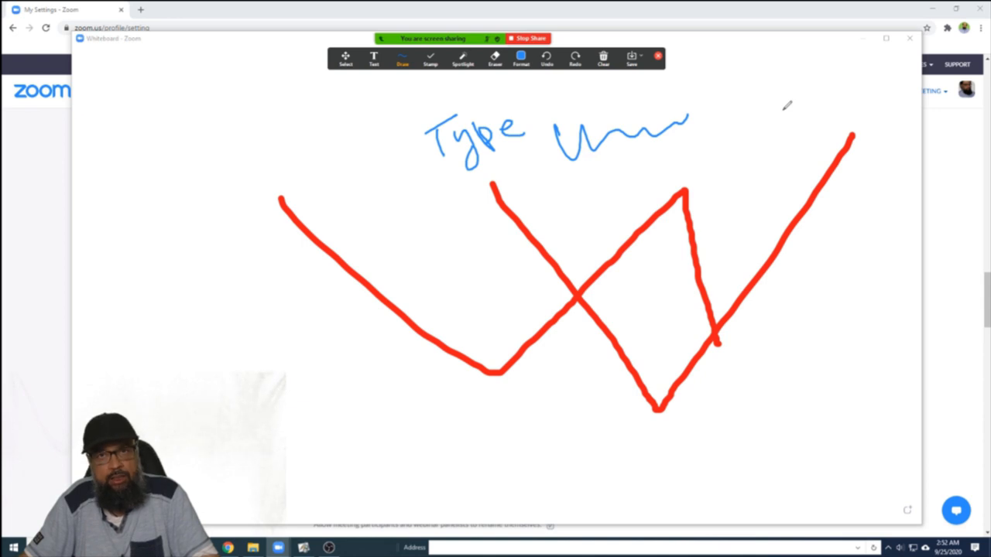
{"action": "mouse_move", "coordinate": [597, 226]}
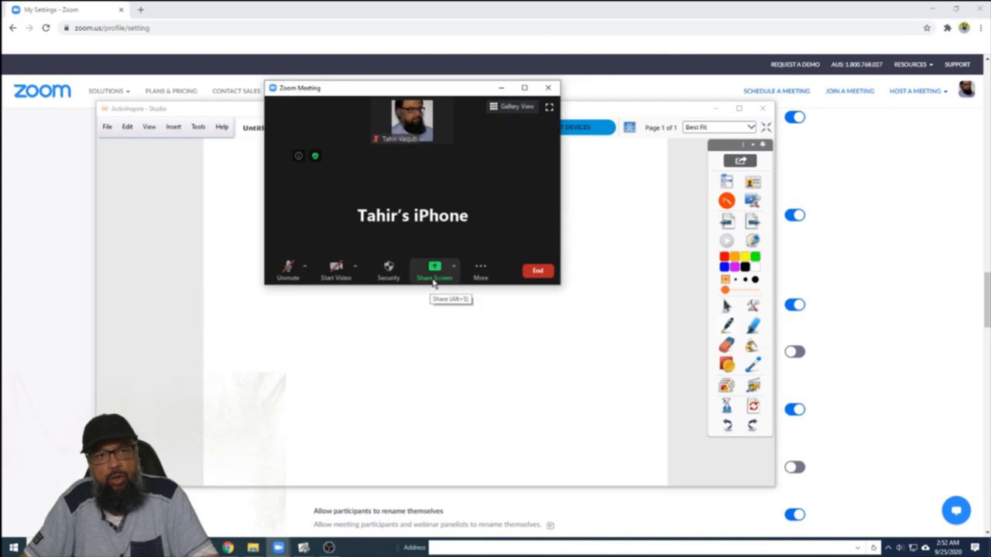
Step: Share the ActivInspire - Studio window with the meeting via Share Screen
{"action": "left_click", "coordinate": [434, 271]}
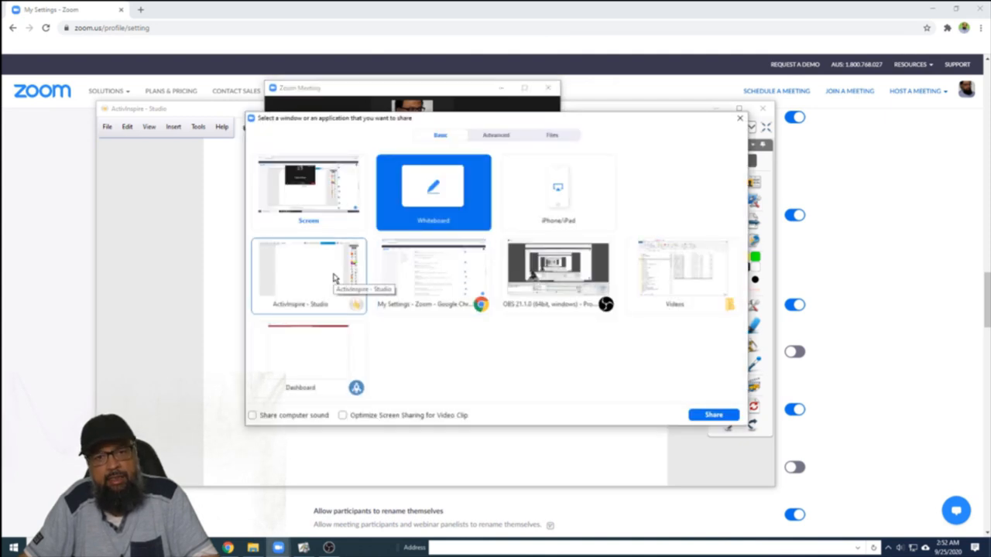
{"action": "left_click", "coordinate": [308, 276]}
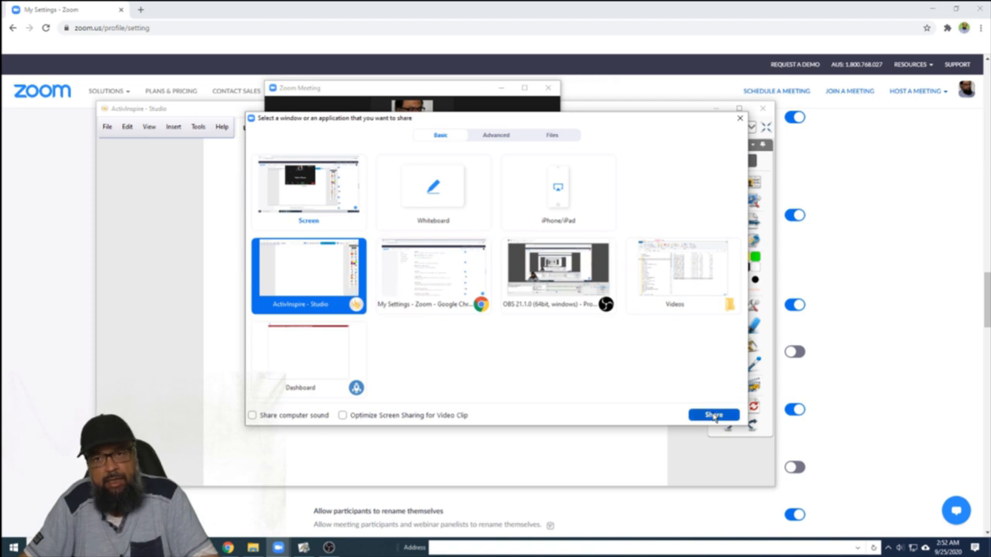
{"action": "left_click", "coordinate": [712, 415]}
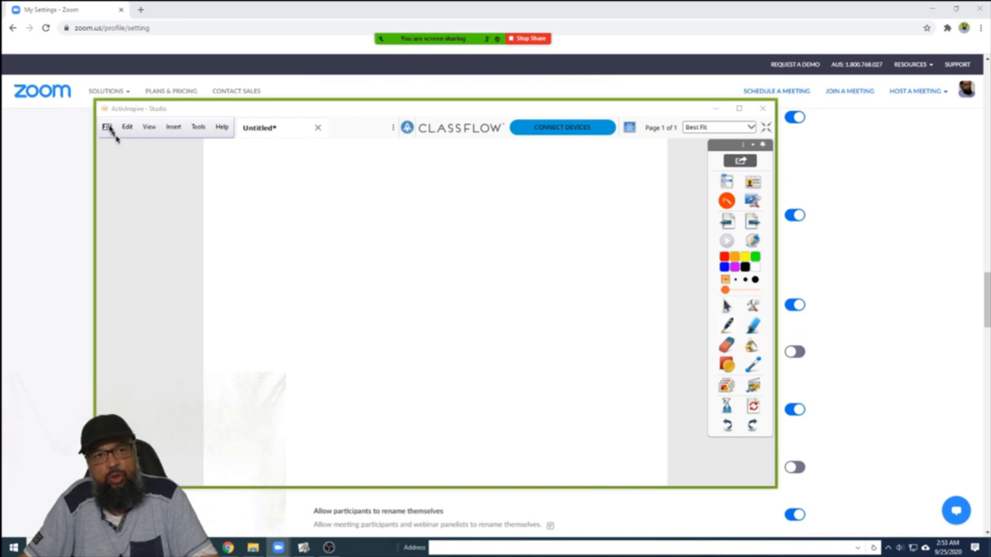
{"action": "mouse_move", "coordinate": [783, 173]}
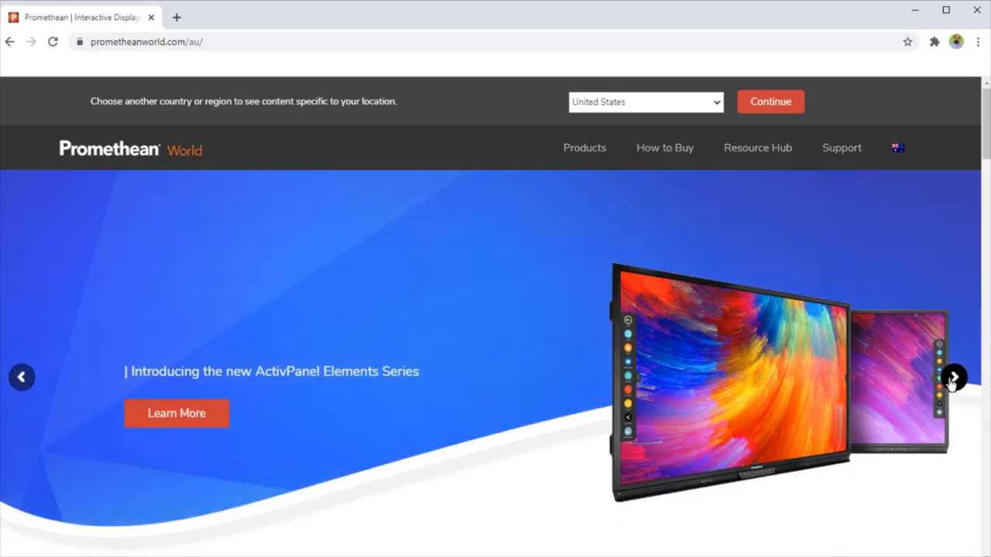
Step: Advance the Promethean homepage slides twice and bring up the Products list with ActivInspire
{"action": "left_click", "coordinate": [954, 378]}
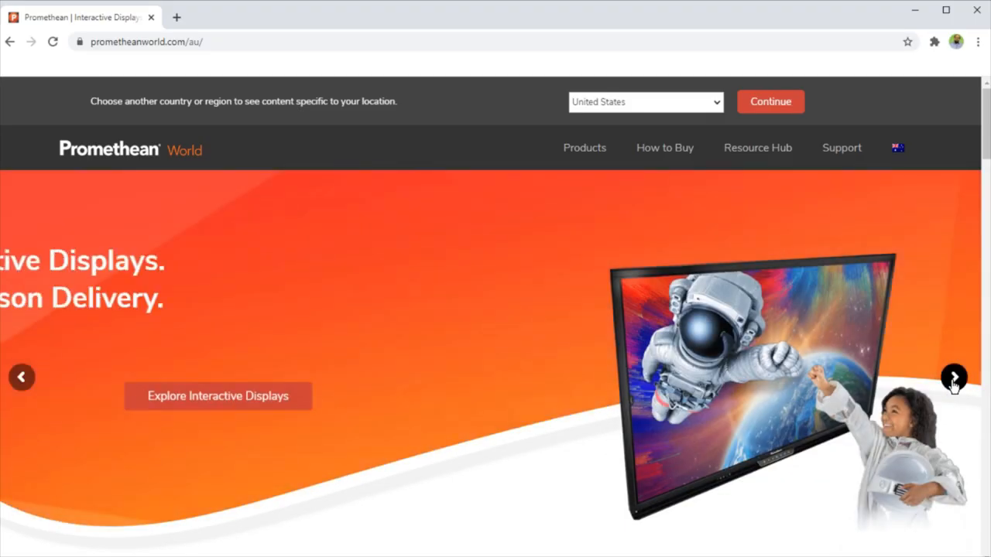
{"action": "left_click", "coordinate": [586, 147]}
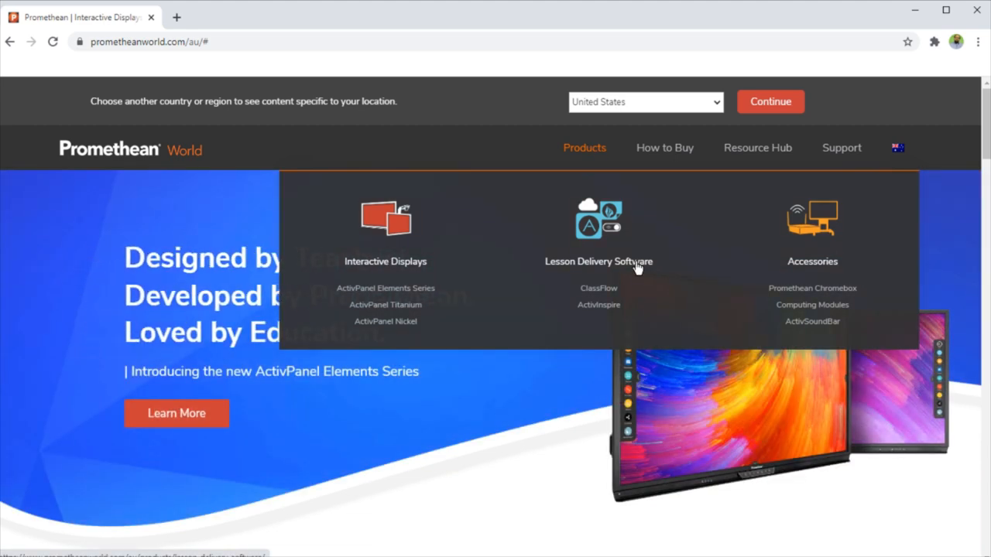
{"action": "left_click", "coordinate": [598, 303]}
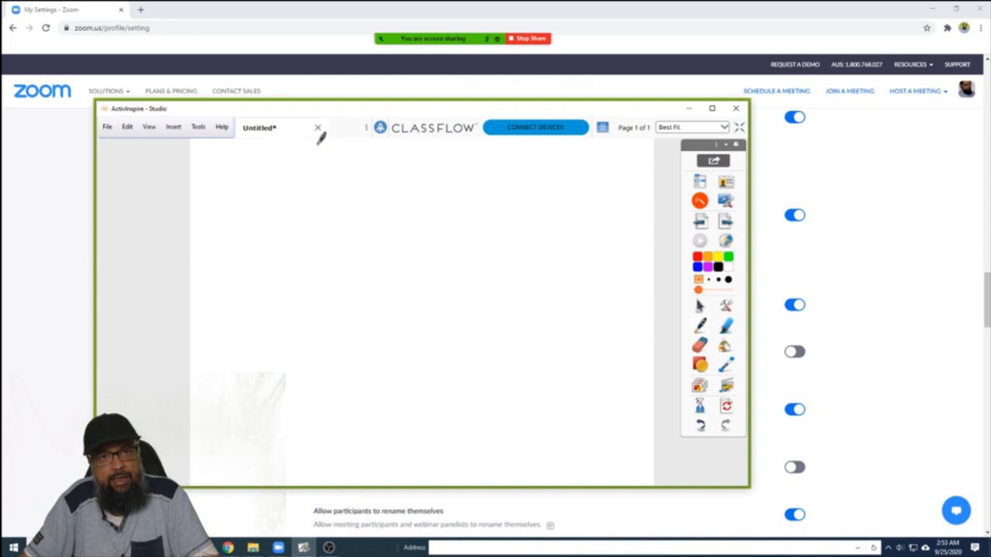
Step: Close the Untitled flipchart, discarding it without saving
{"action": "left_click", "coordinate": [317, 127]}
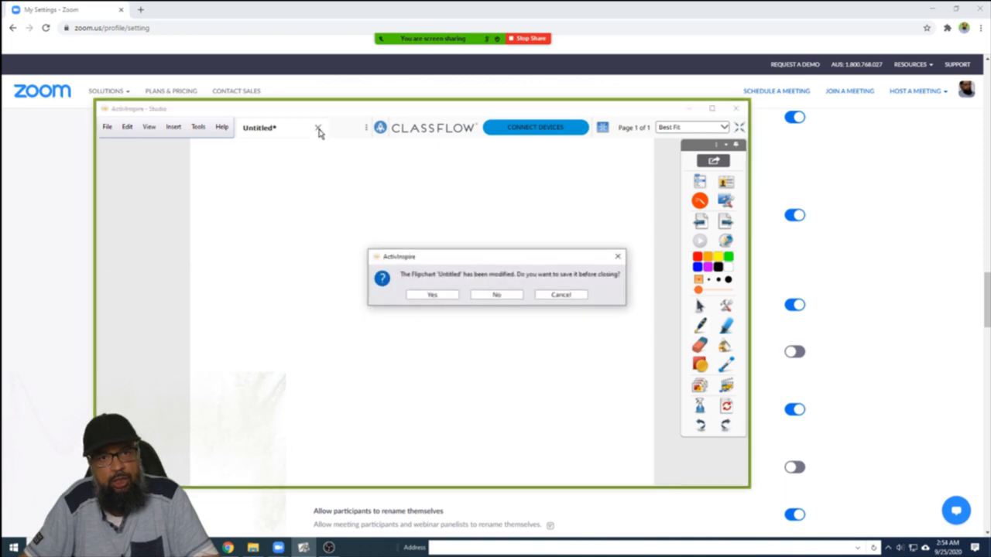
{"action": "left_click", "coordinate": [495, 294]}
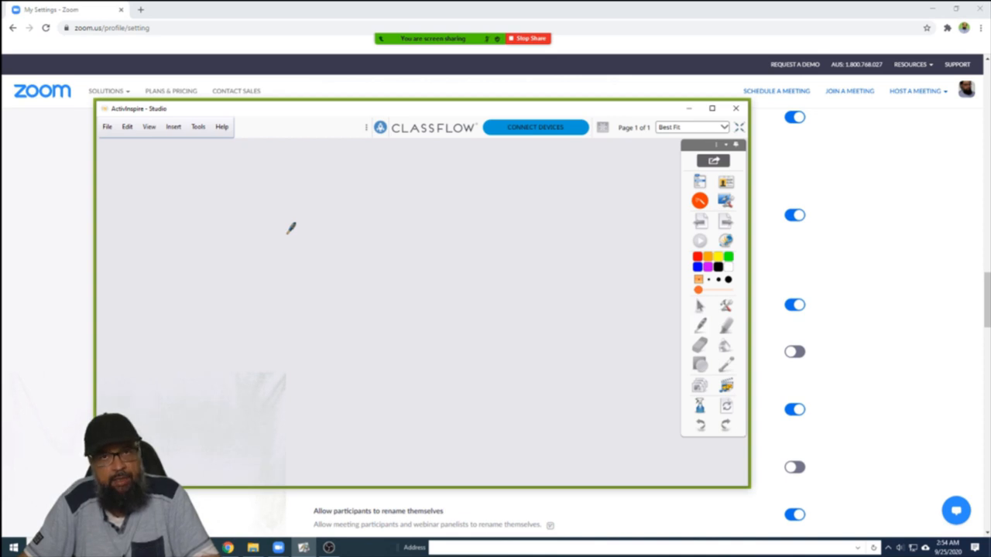
{"action": "mouse_move", "coordinate": [271, 238]}
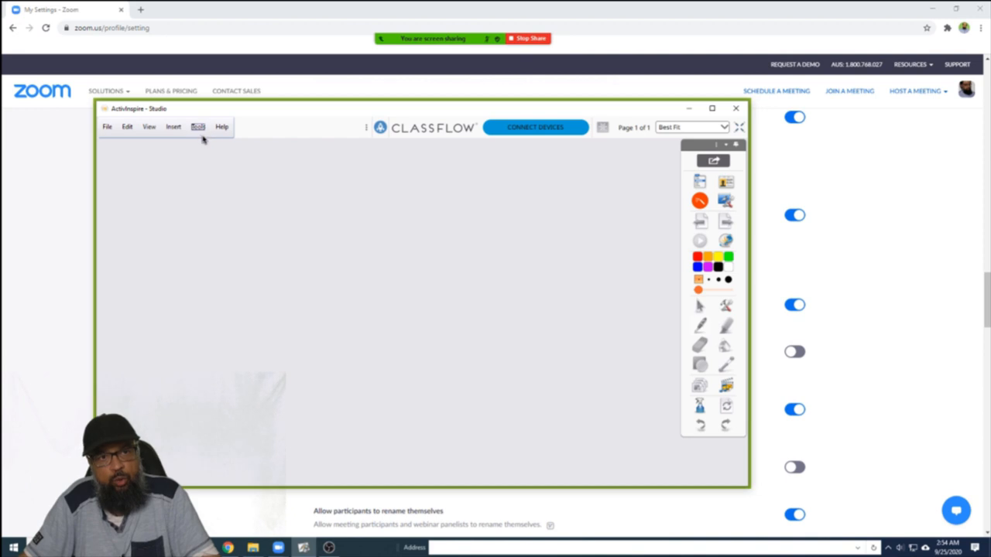
Step: Browse the Maths Tools list (ruler, protractor, dice roller, calculator), then dismiss it
{"action": "left_click", "coordinate": [199, 127]}
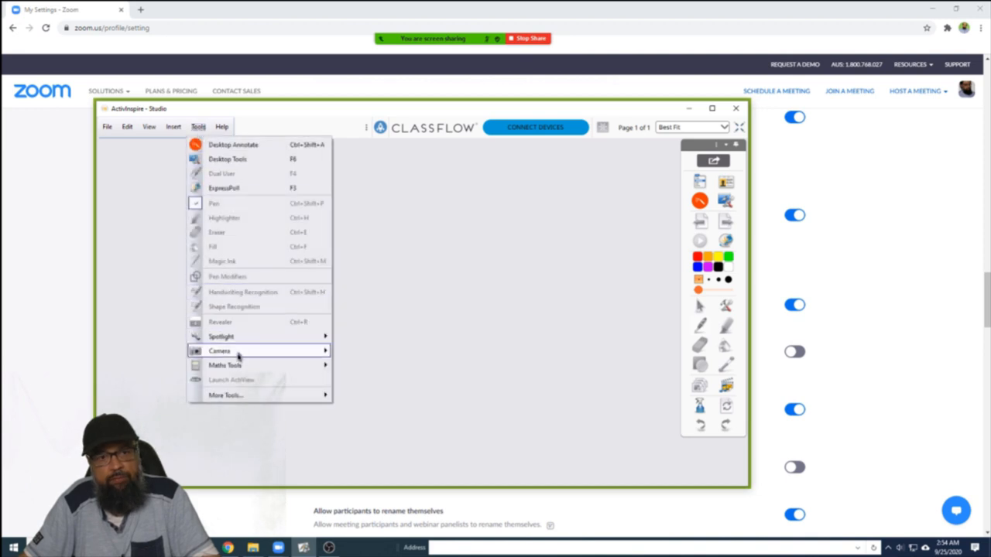
{"action": "left_click", "coordinate": [225, 365]}
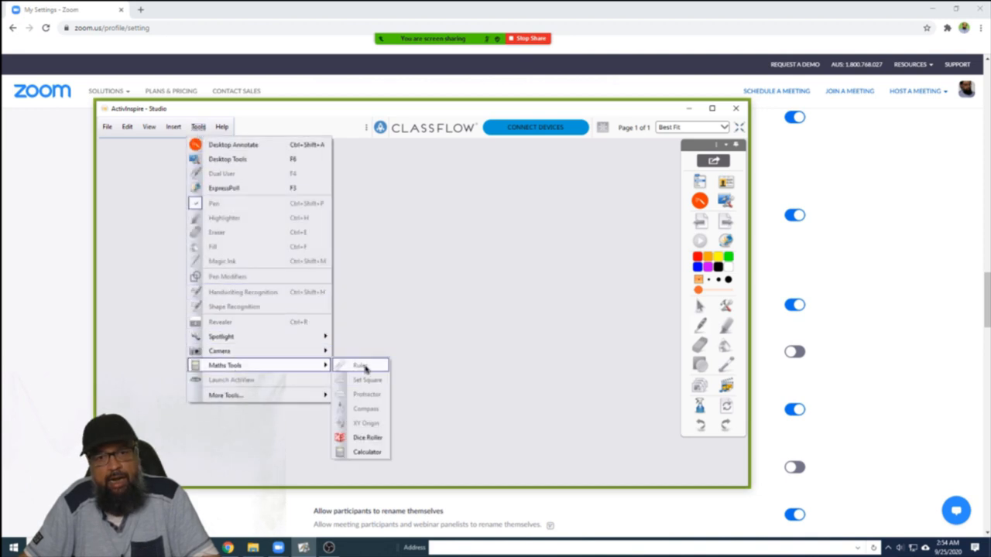
{"action": "mouse_move", "coordinate": [365, 422]}
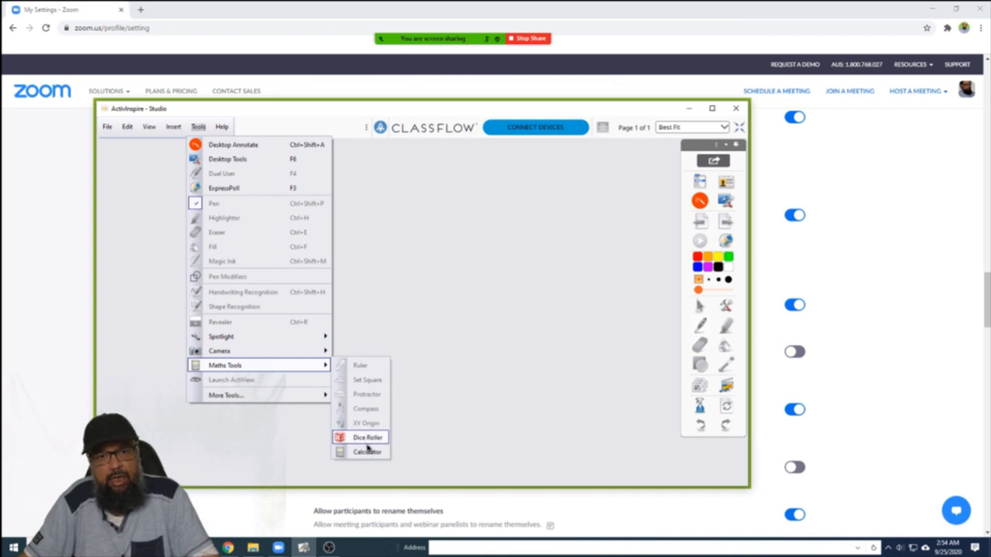
{"action": "mouse_move", "coordinate": [363, 399]}
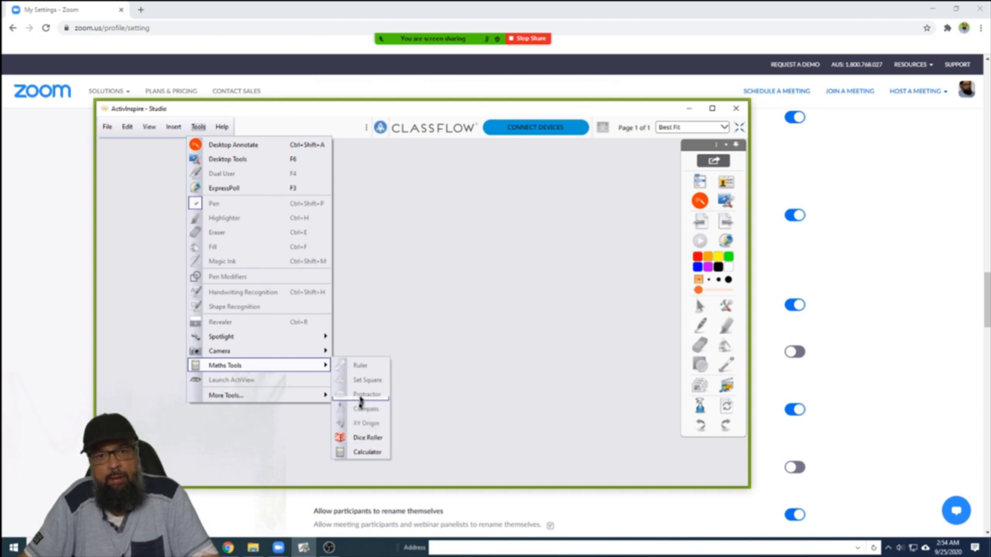
{"action": "mouse_move", "coordinate": [368, 379]}
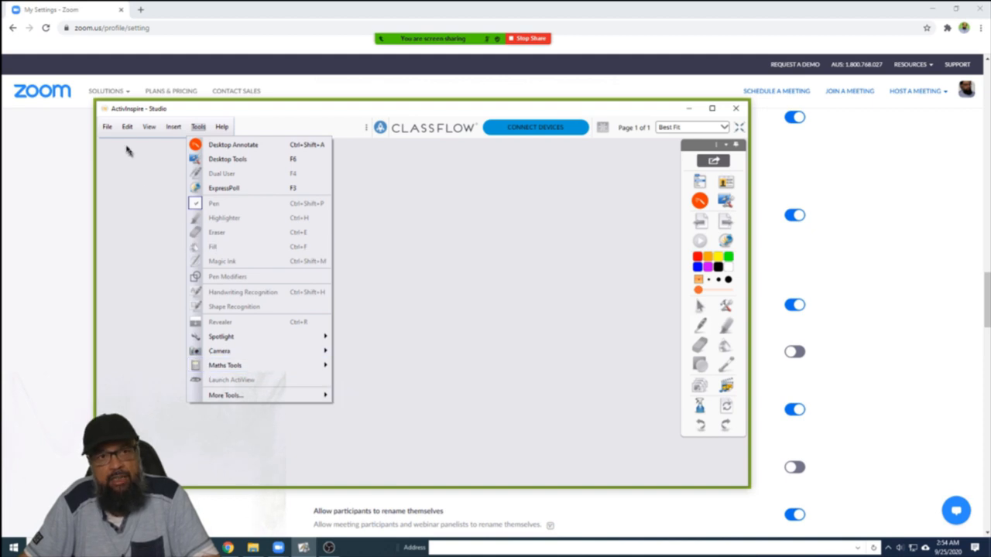
{"action": "left_click", "coordinate": [107, 127]}
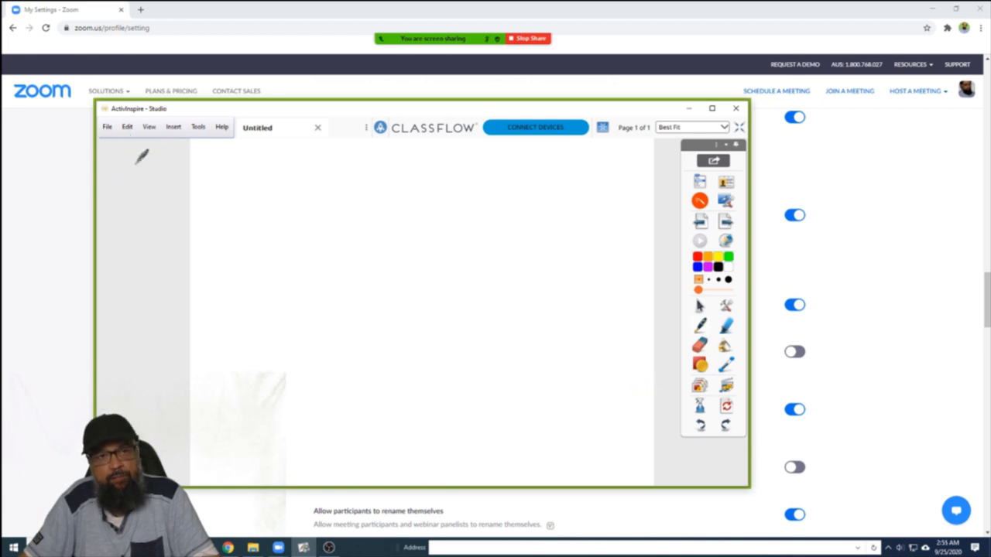
Step: Review the Tools menu again, then list the Help options on the untitled flipchart
{"action": "left_click", "coordinate": [199, 127]}
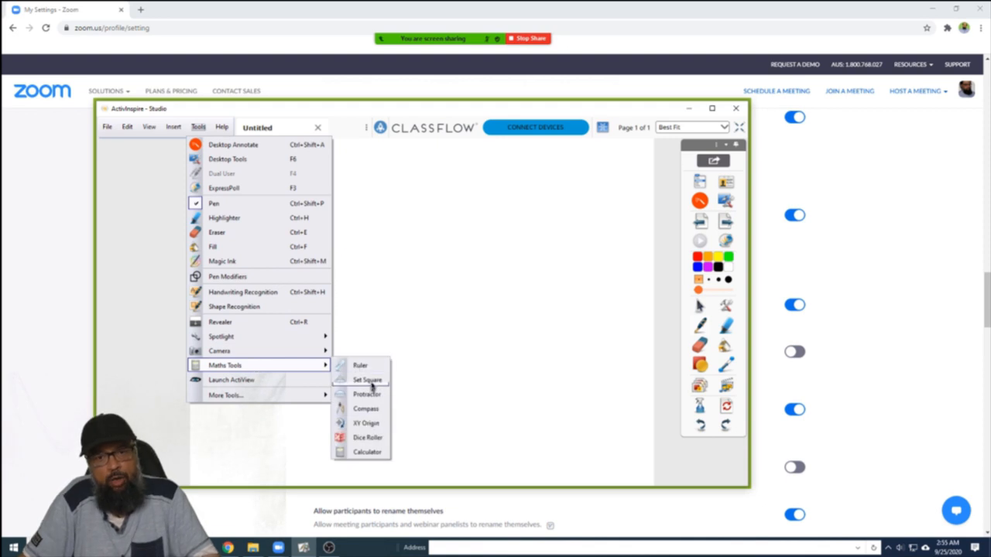
{"action": "mouse_move", "coordinate": [367, 395]}
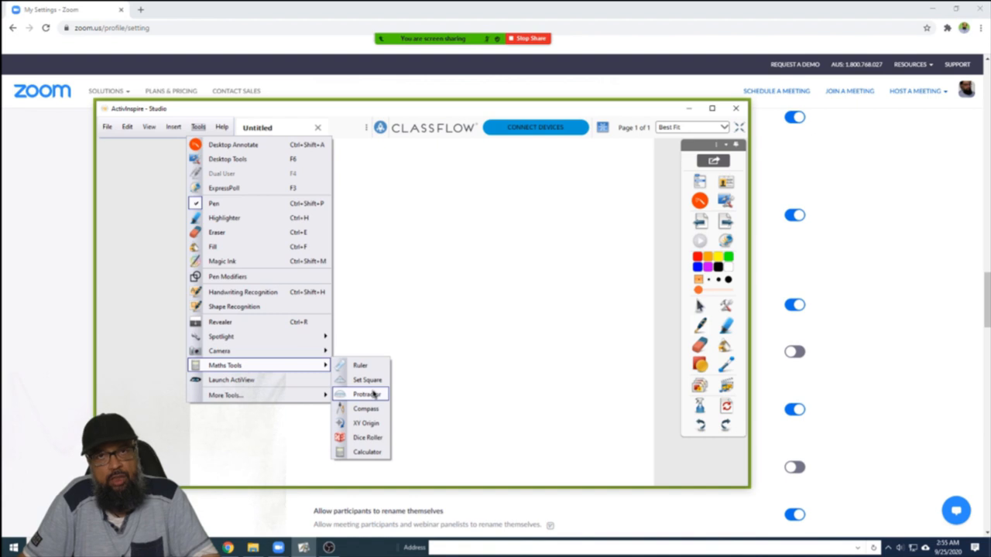
{"action": "mouse_move", "coordinate": [401, 303]}
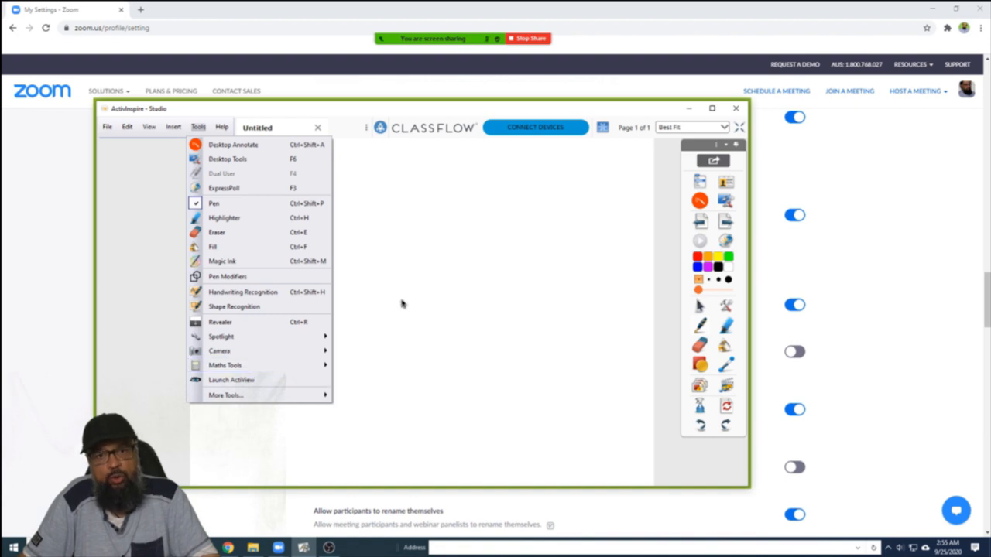
{"action": "left_click", "coordinate": [221, 127]}
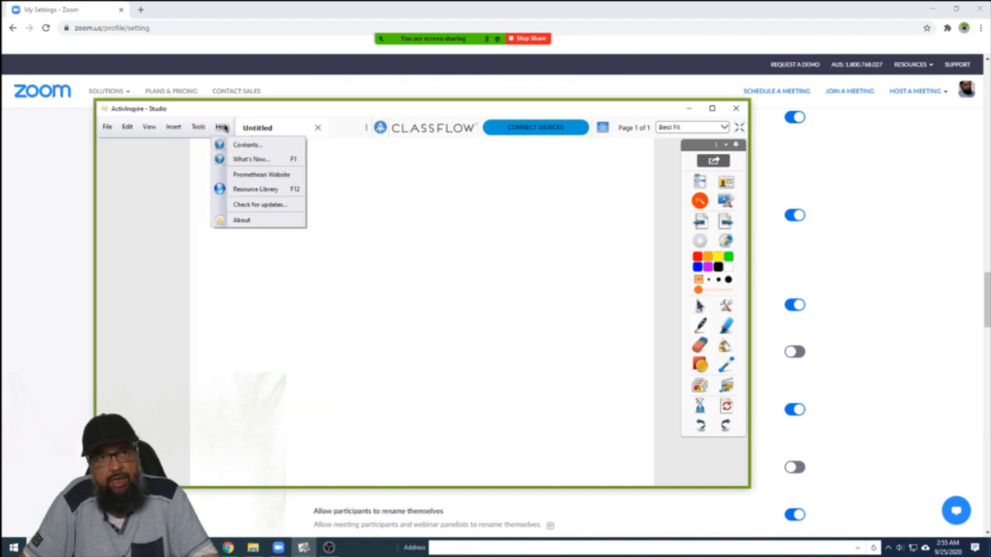
{"action": "mouse_move", "coordinate": [259, 205]}
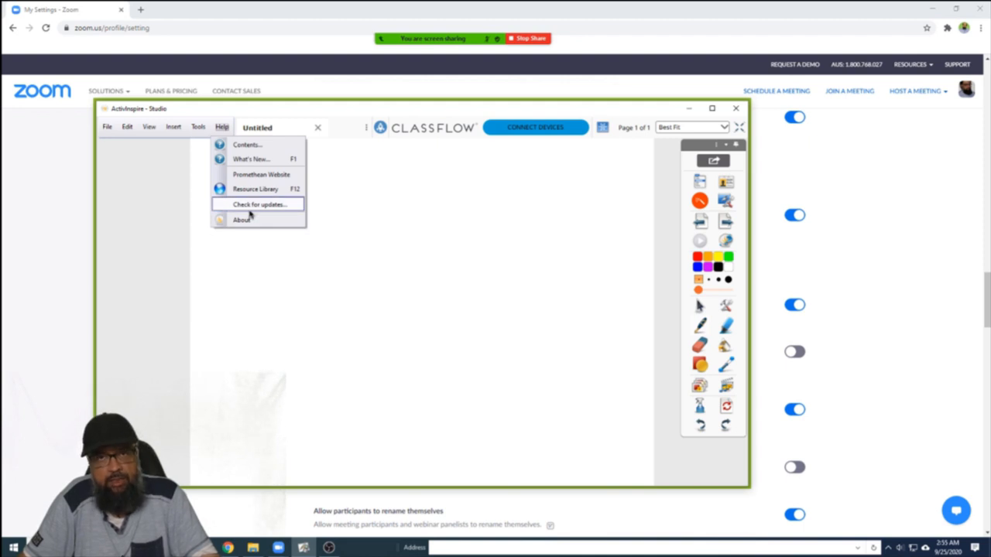
{"action": "mouse_move", "coordinate": [281, 232]}
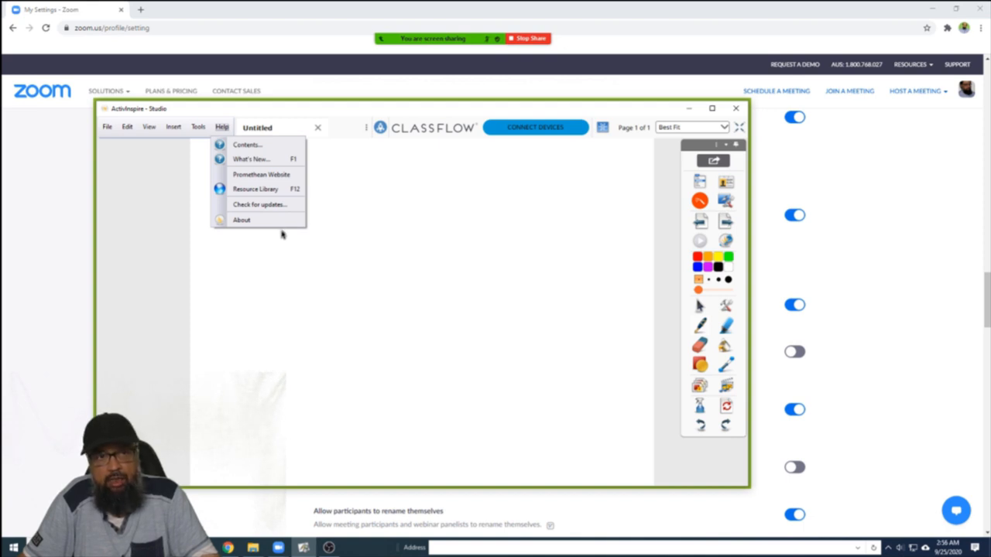
{"action": "mouse_move", "coordinate": [282, 239]}
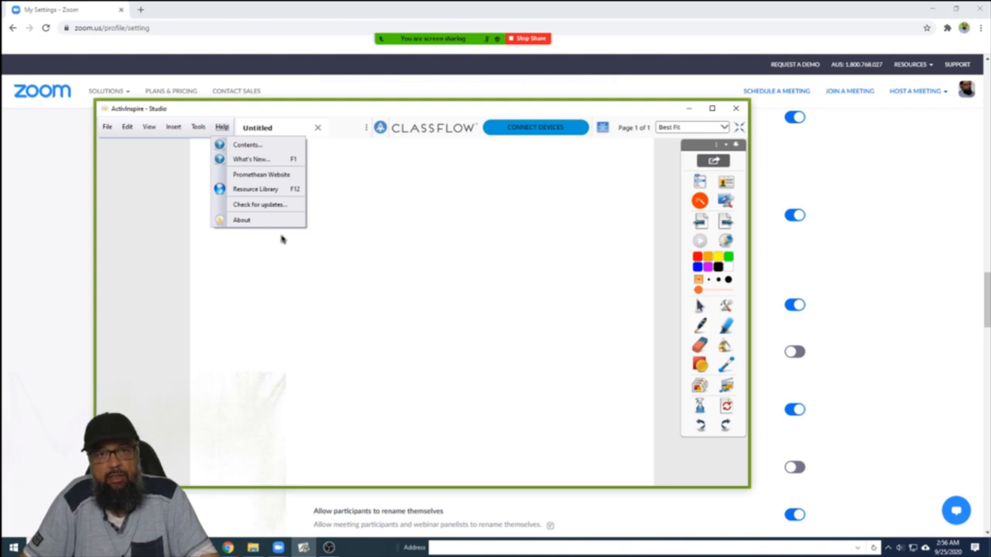
{"action": "mouse_move", "coordinate": [291, 251]}
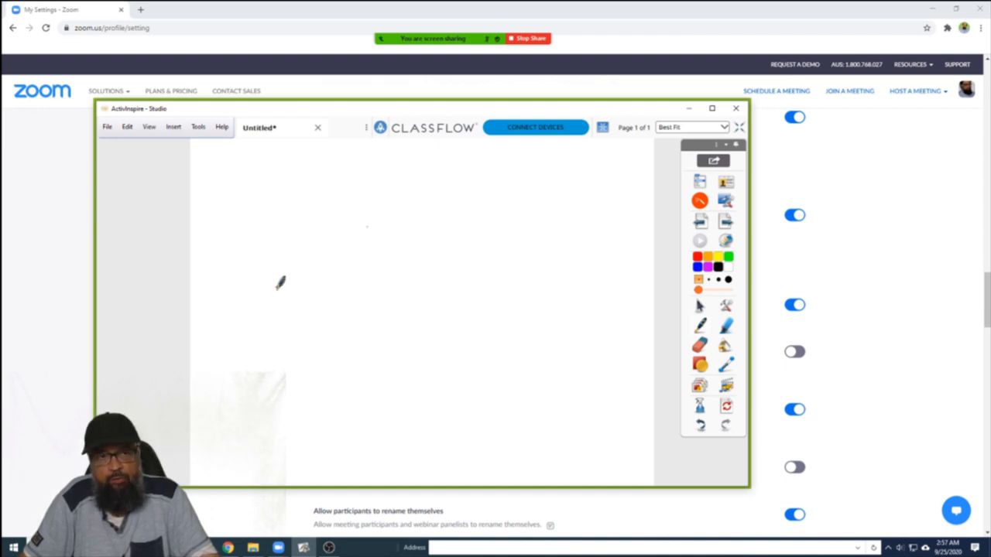
{"action": "mouse_move", "coordinate": [241, 235]}
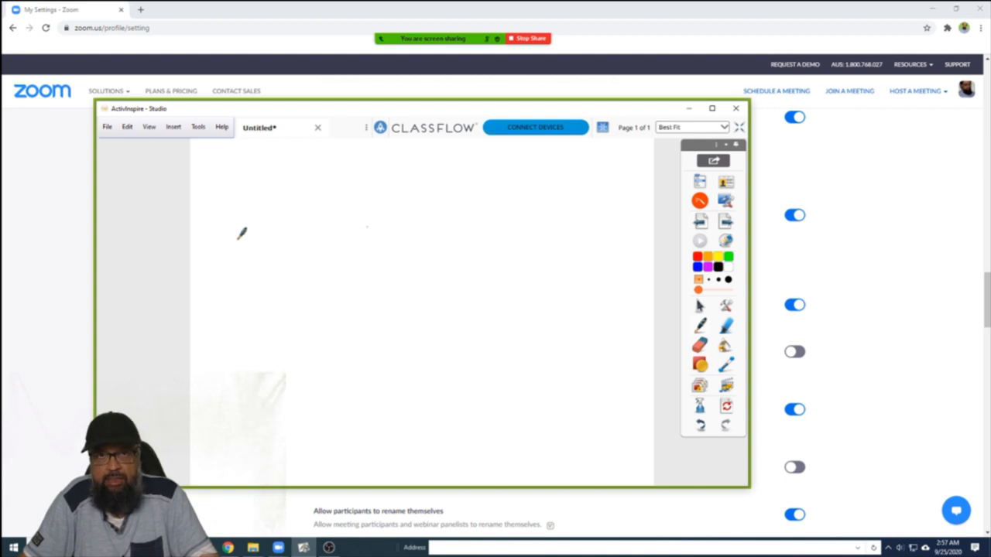
Step: Place a ruler from Maths Tools on the page, reposition it and check its options
{"action": "left_click", "coordinate": [199, 127]}
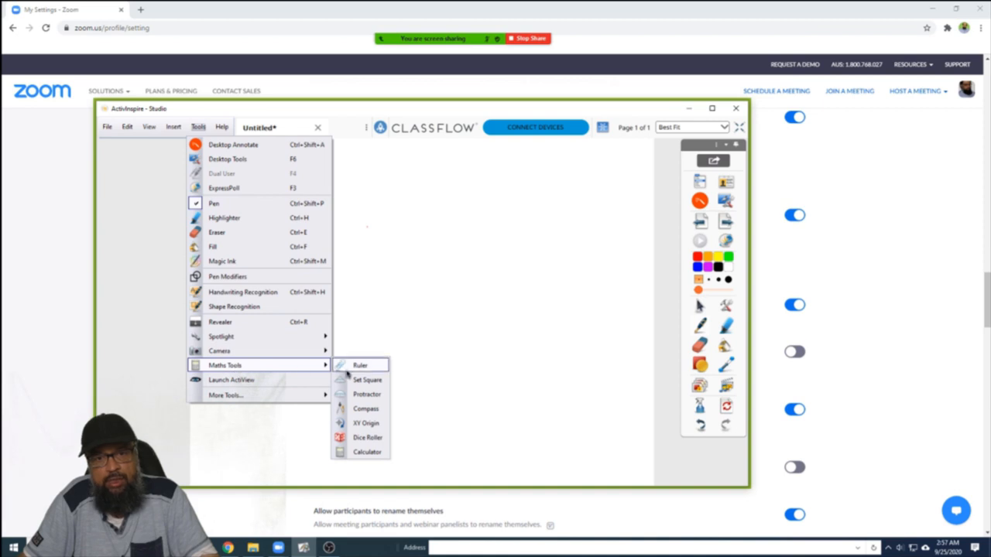
{"action": "left_click", "coordinate": [359, 366]}
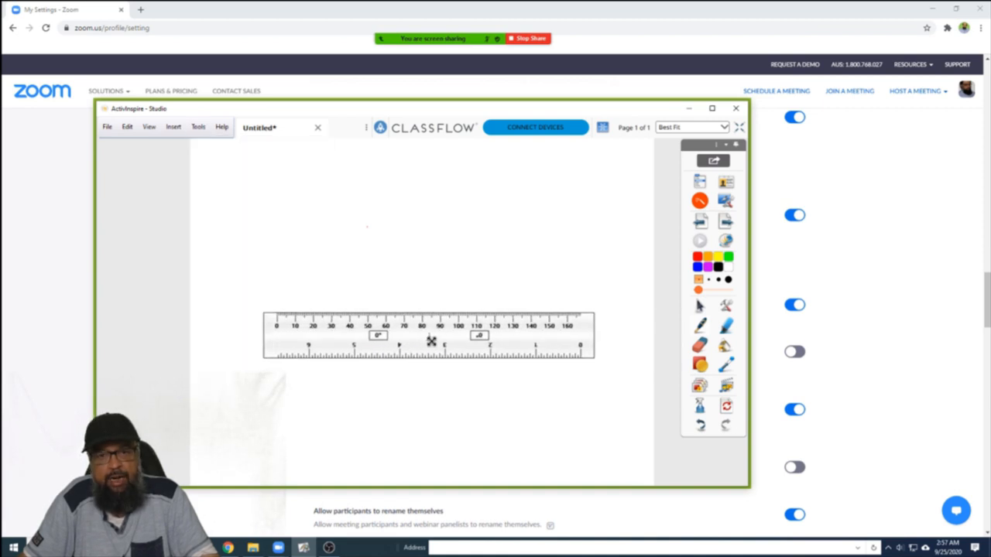
{"action": "left_click_drag", "start_coordinate": [430, 342], "coordinate": [473, 331]}
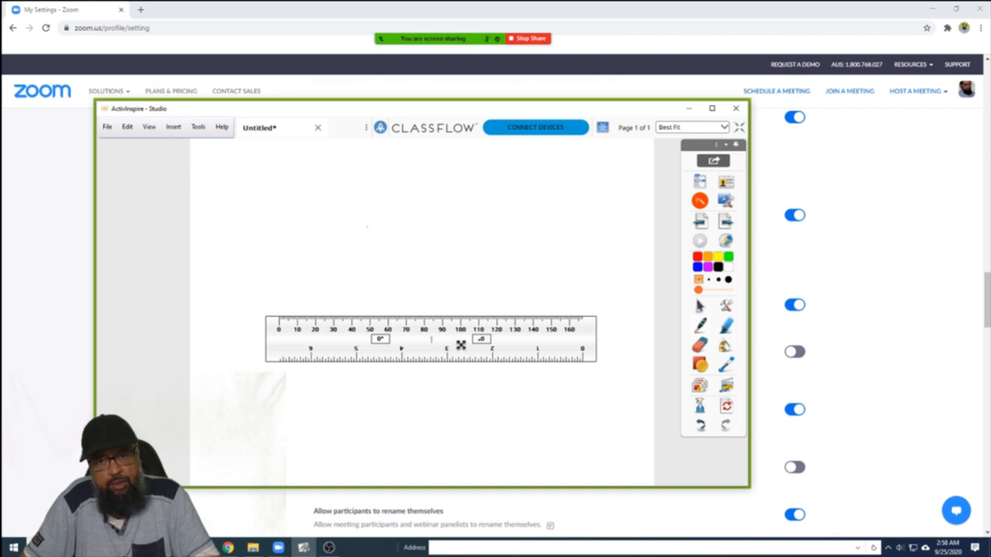
{"action": "right_click", "coordinate": [461, 344]}
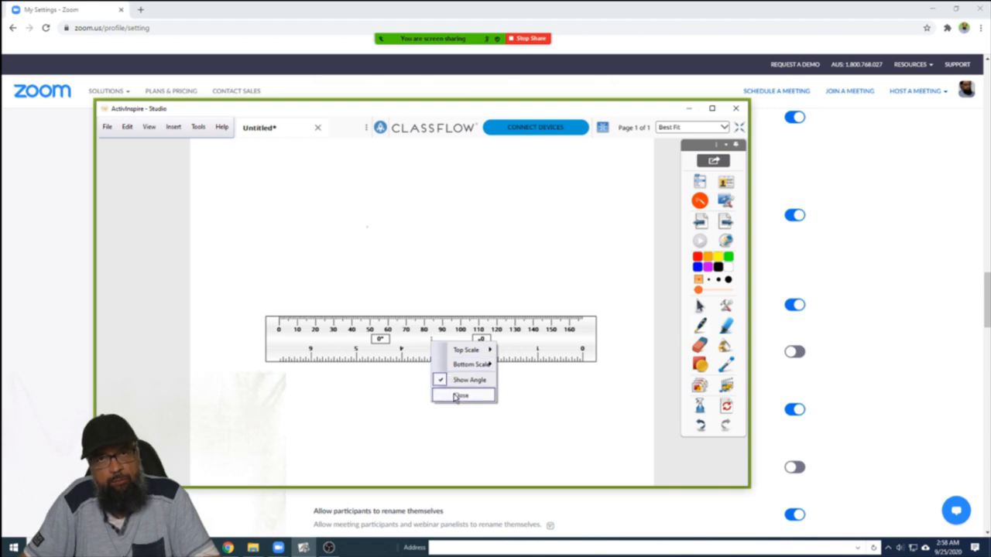
{"action": "left_click", "coordinate": [461, 397]}
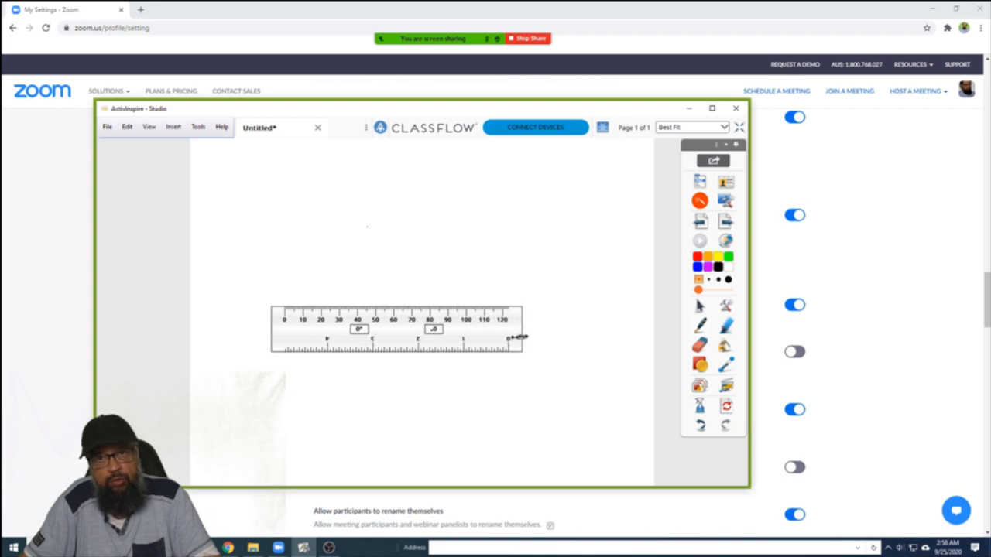
Step: Lengthen the ruler and draw a straight red horizontal line along its edge
{"action": "left_click_drag", "start_coordinate": [518, 337], "coordinate": [612, 338]}
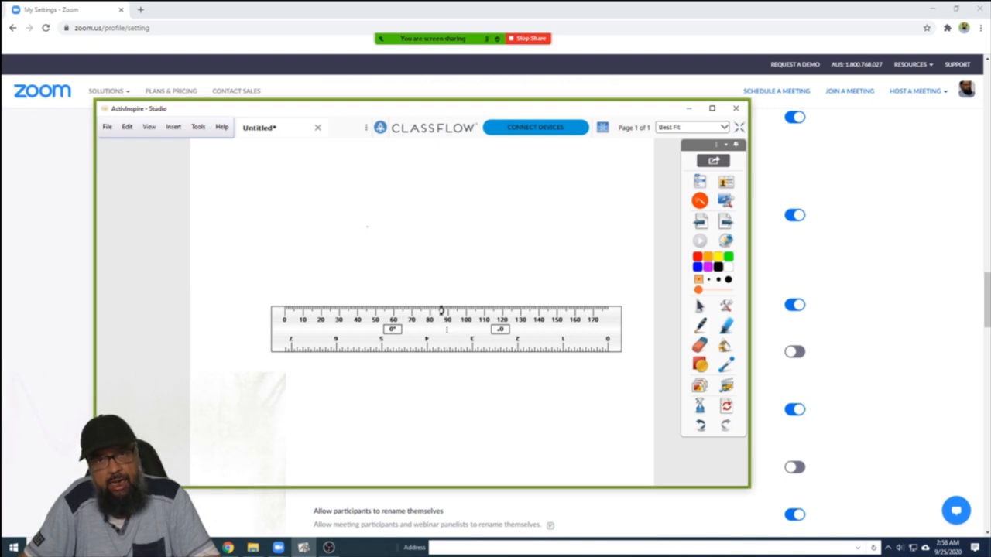
{"action": "left_click_drag", "start_coordinate": [446, 308], "coordinate": [446, 282]}
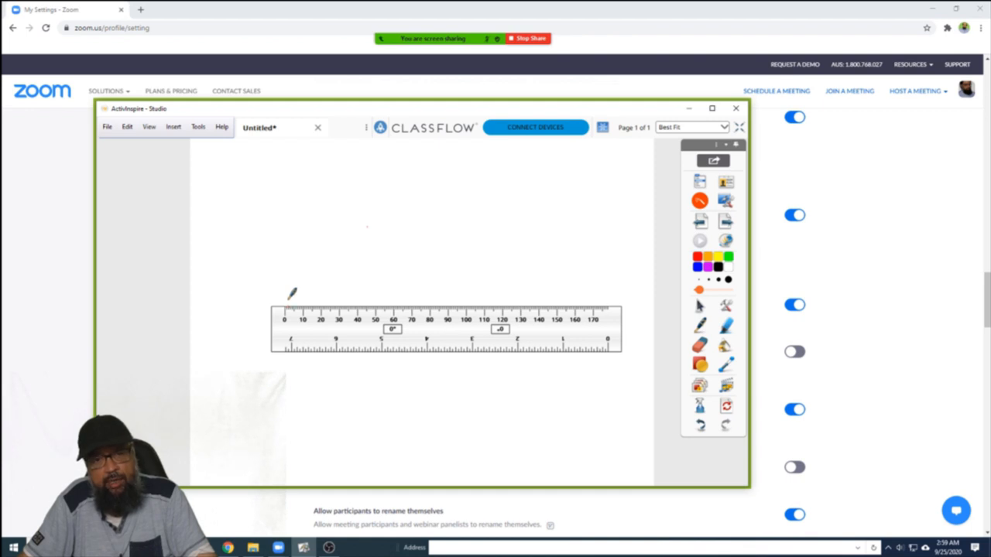
{"action": "left_click_drag", "start_coordinate": [291, 308], "coordinate": [607, 308]}
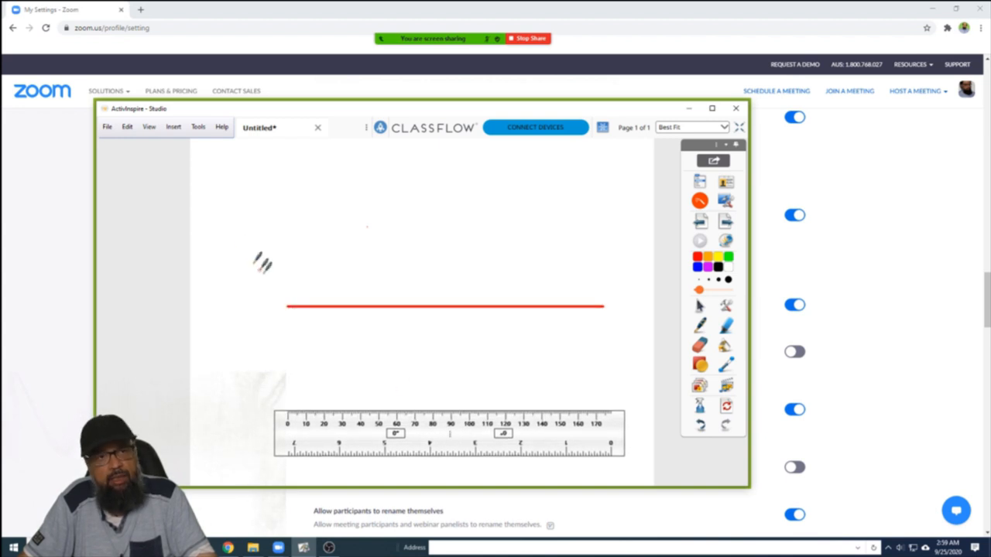
Step: Place a compass from Maths Tools and draw a red circle centred on the line's left end
{"action": "left_click", "coordinate": [198, 127]}
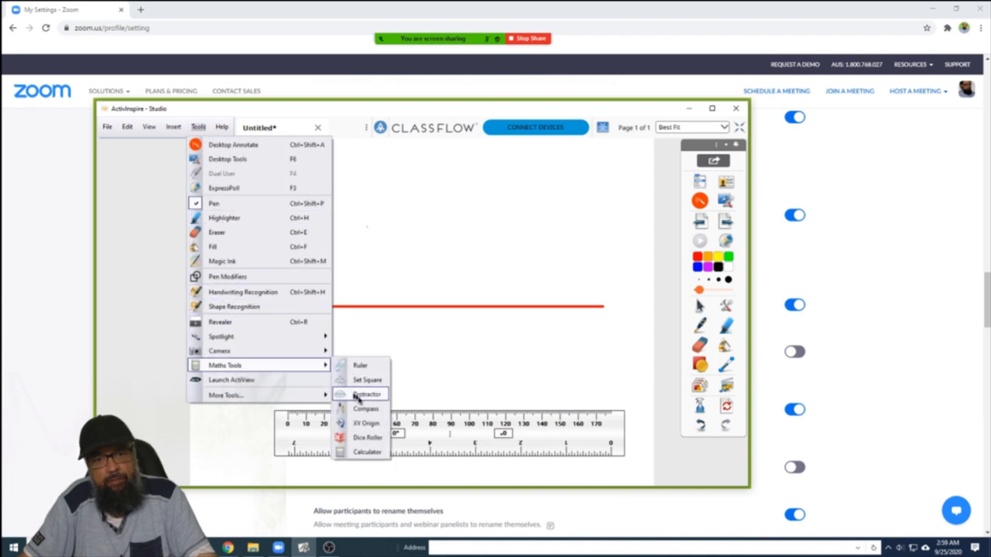
{"action": "left_click", "coordinate": [366, 409]}
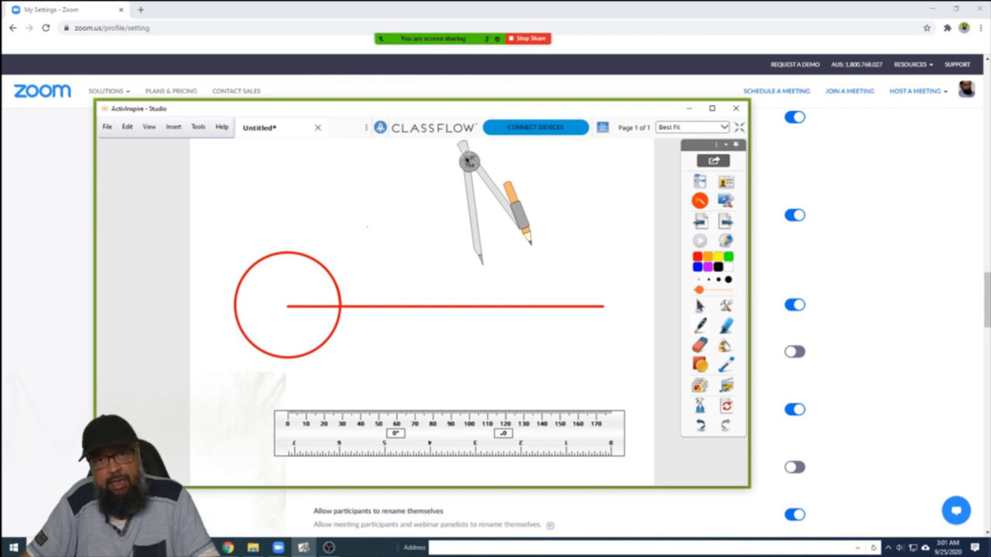
Step: Remove the compass and the ruler from the page via their Close options
{"action": "right_click", "coordinate": [467, 160]}
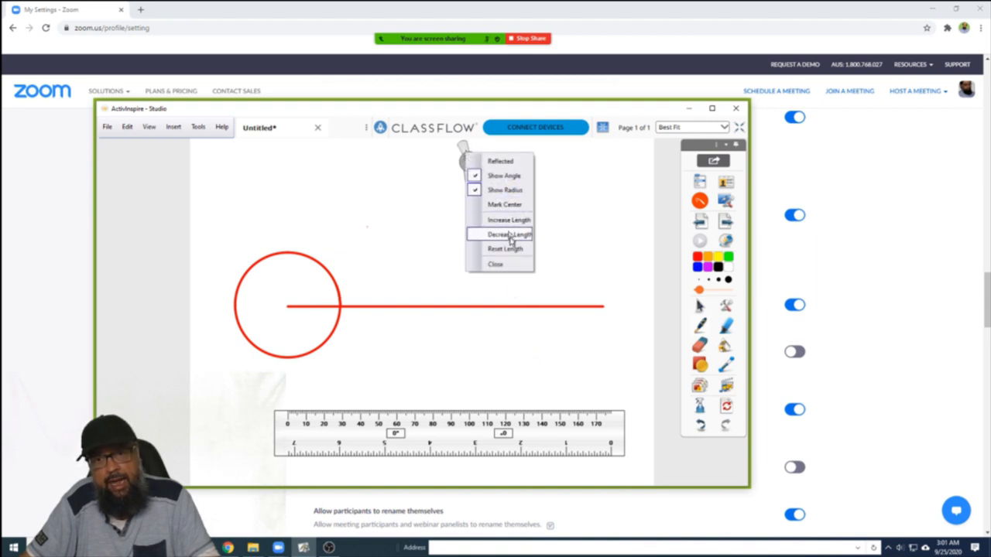
{"action": "left_click", "coordinate": [508, 233]}
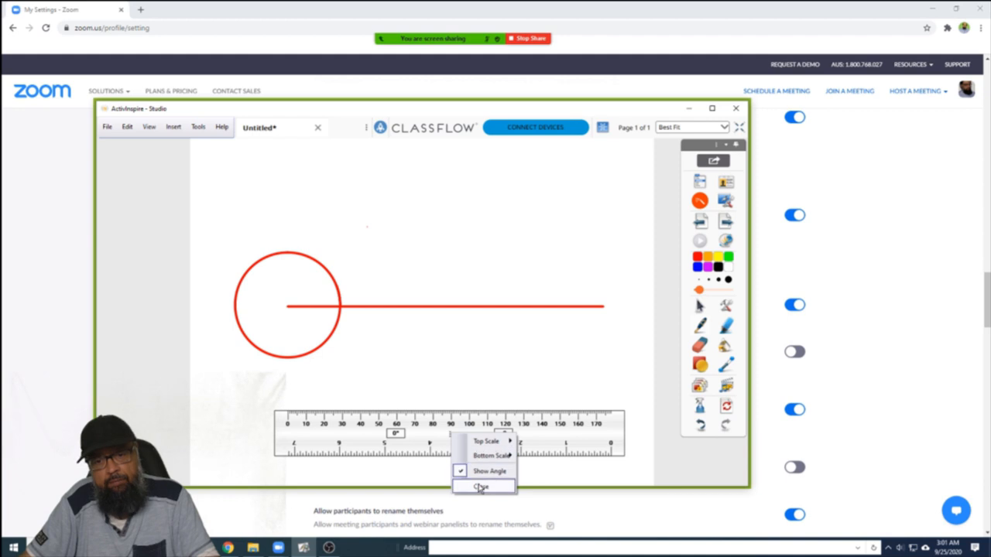
{"action": "left_click", "coordinate": [480, 486]}
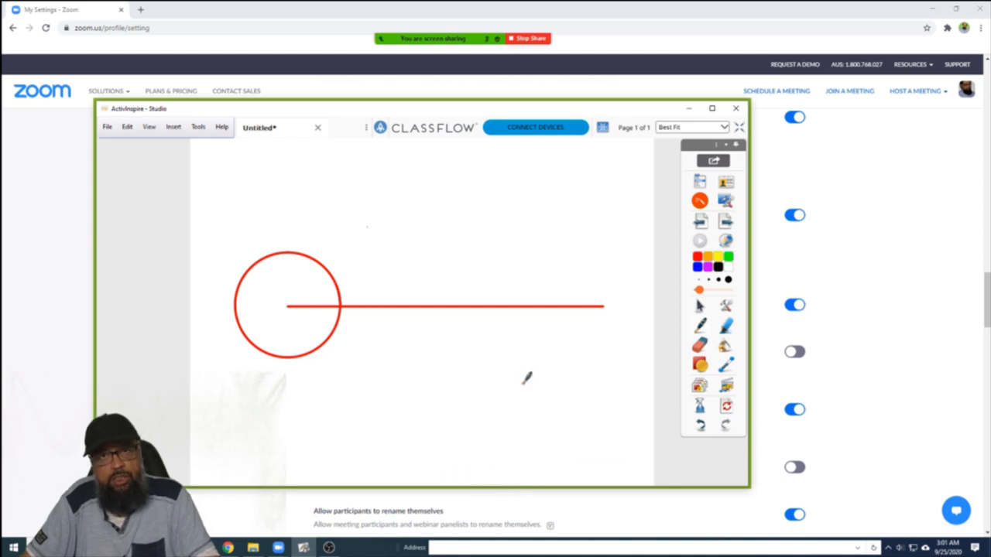